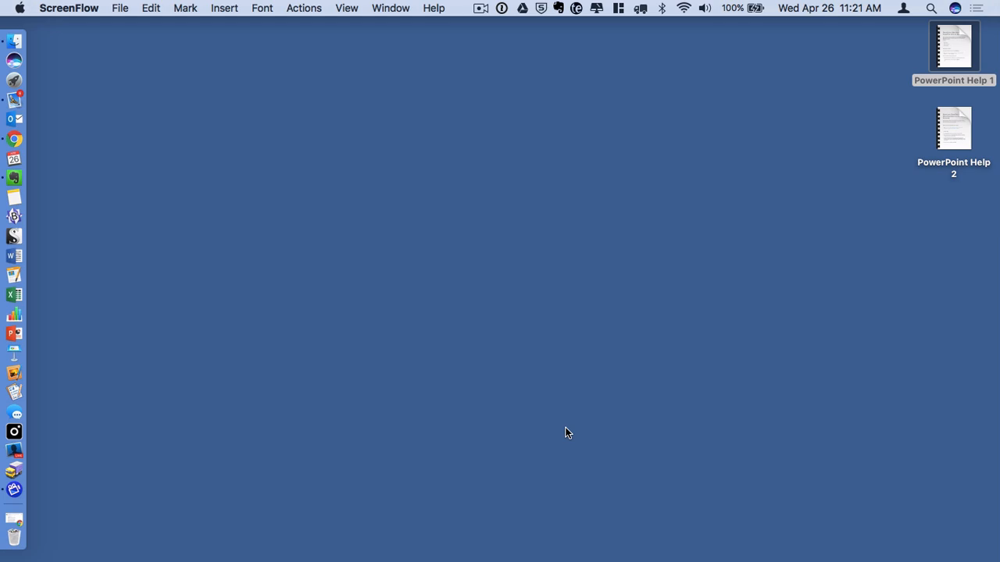
mouse_move(132, 350)
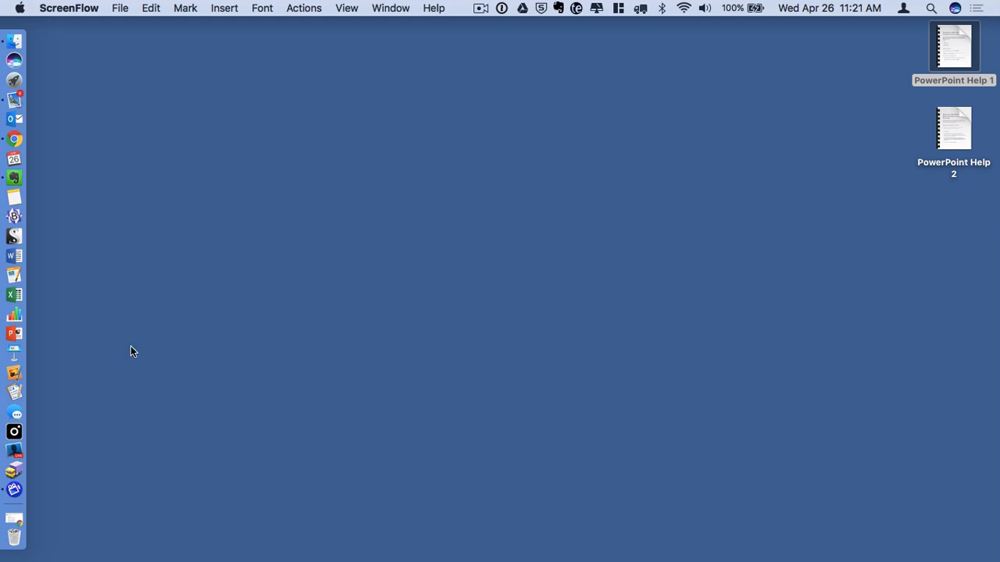
mouse_move(14, 333)
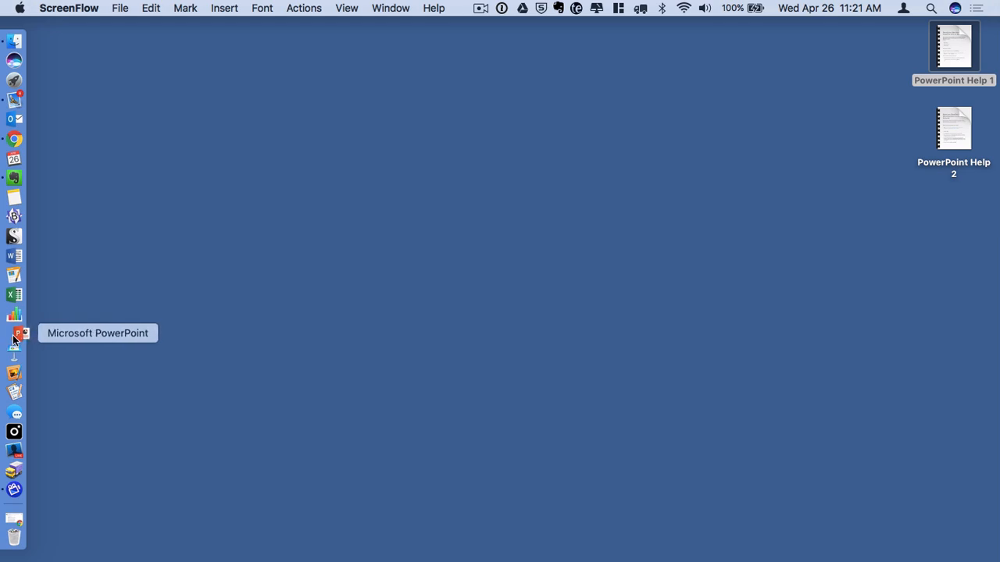
Launch PowerPoint and create a Blank Presentation from the template gallery.
click(14, 333)
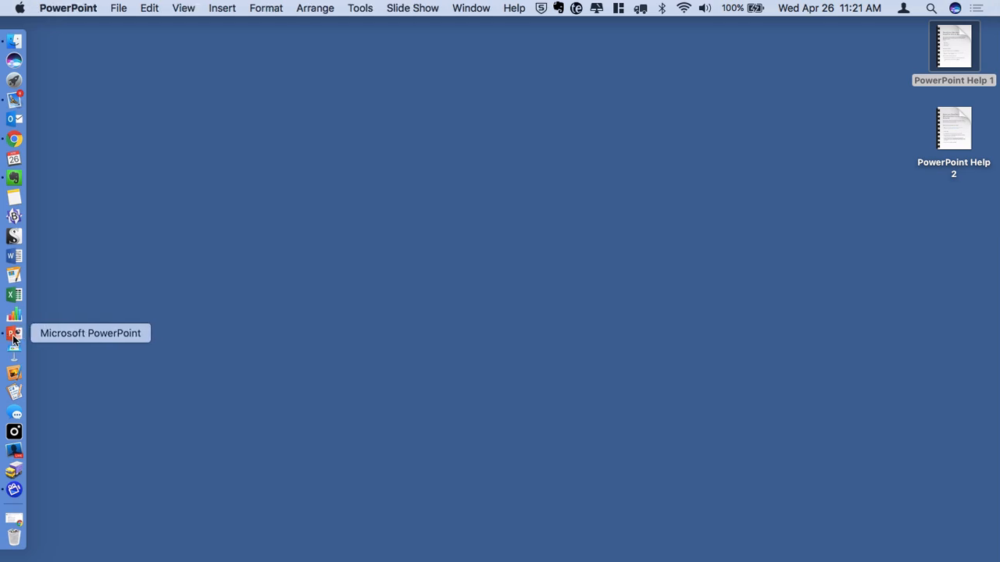
click(14, 334)
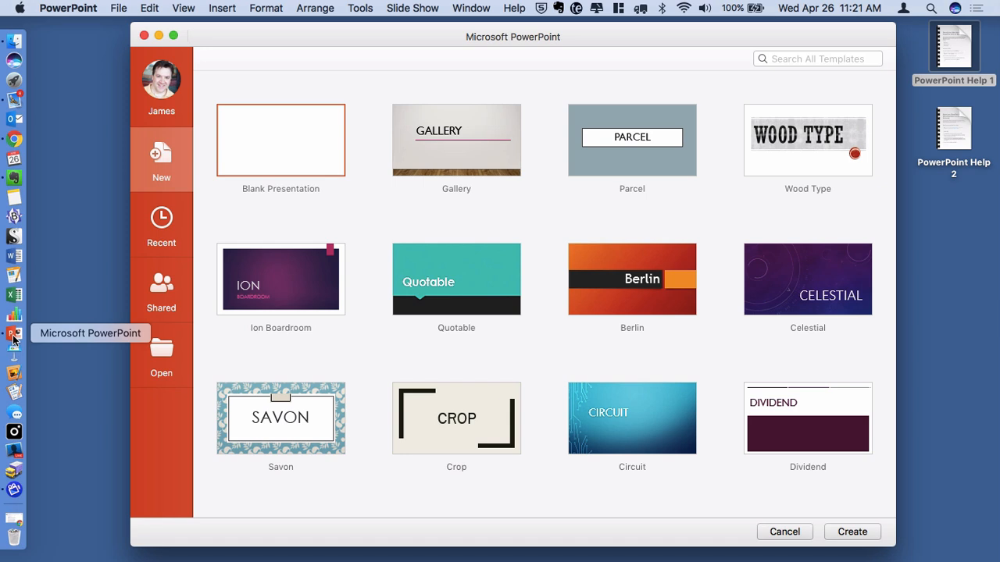
mouse_move(299, 143)
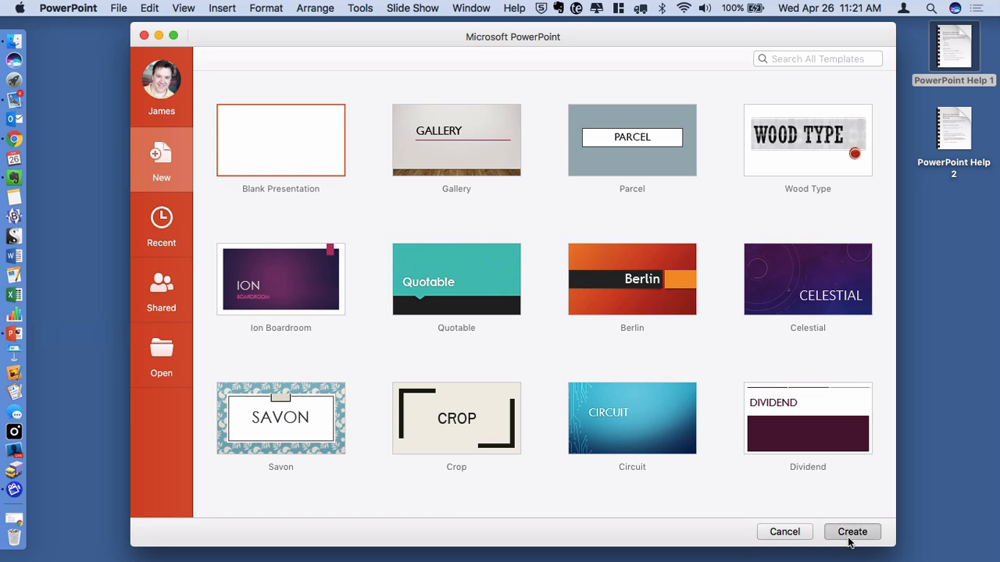
click(852, 532)
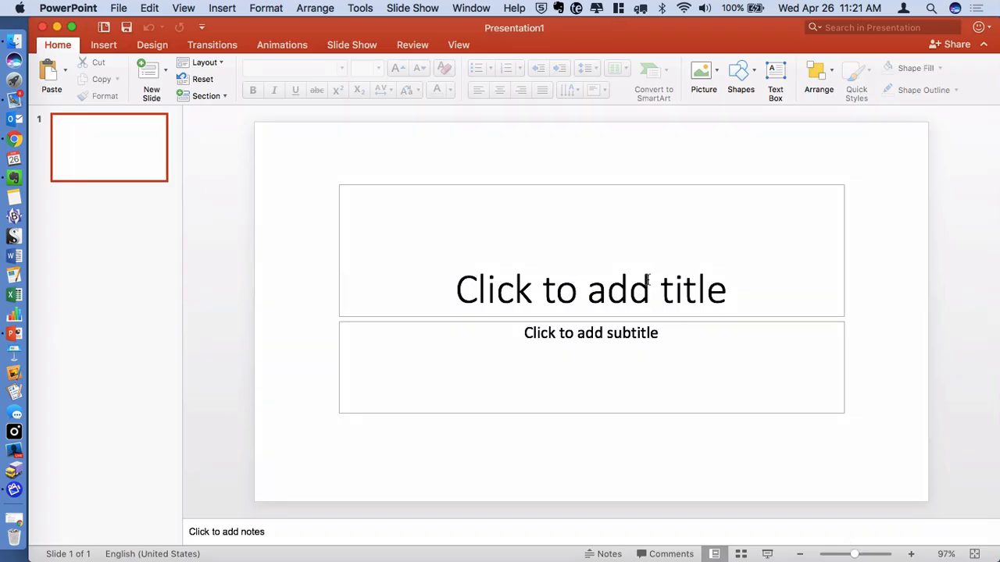
Type 'James' as the first slide's title.
click(591, 289)
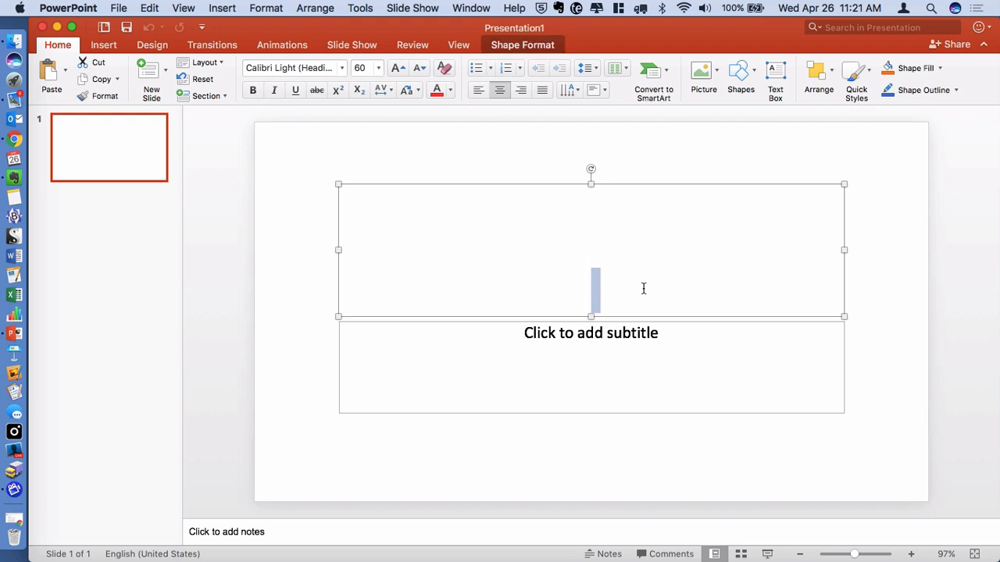
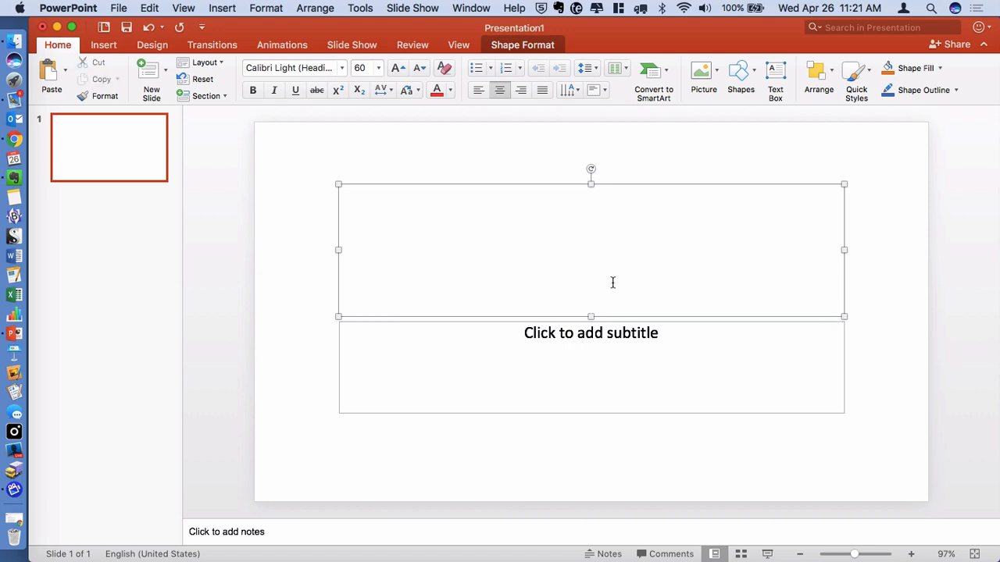
text(James)
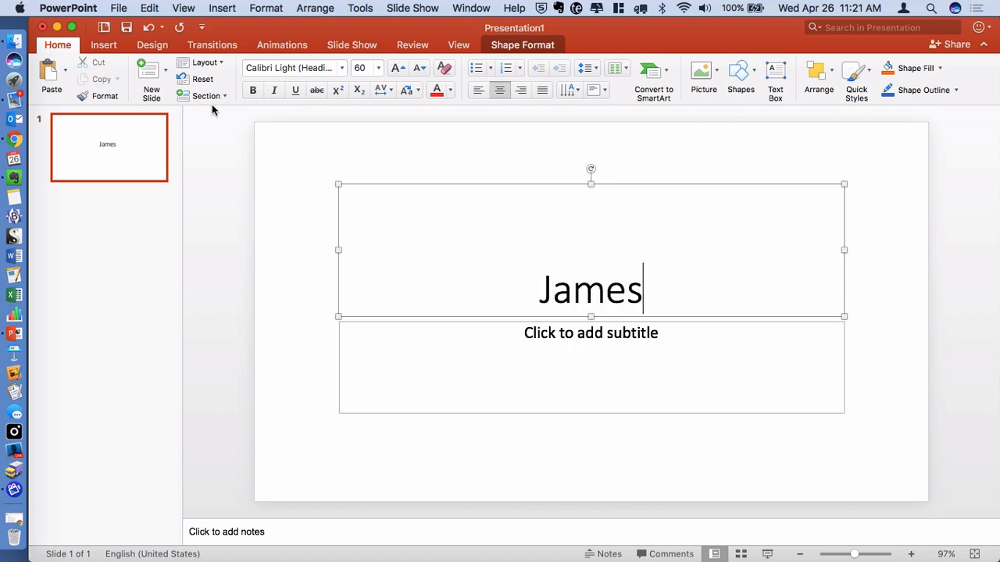
Add two new slides with titles and body text.
click(151, 78)
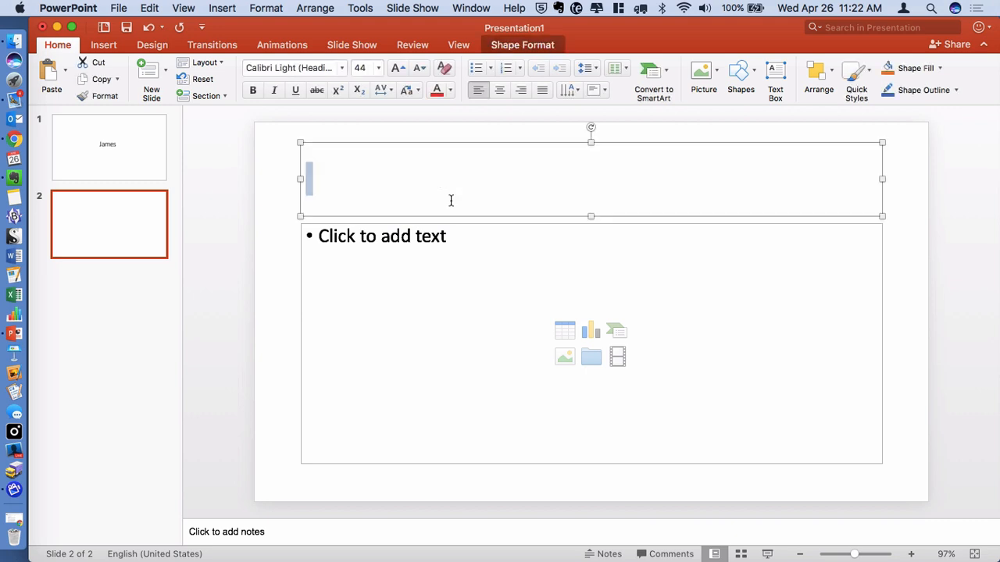
text(James James)
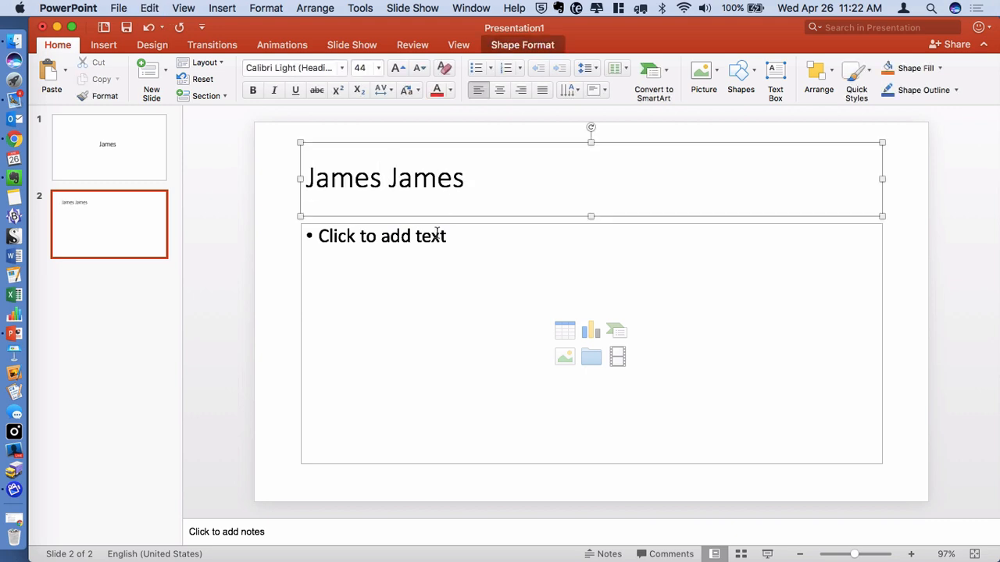
click(438, 236)
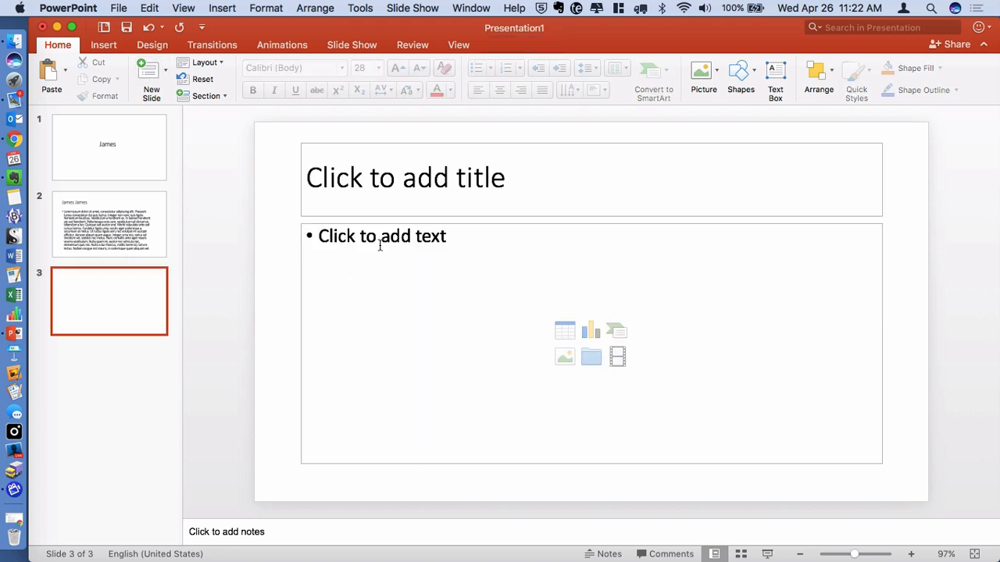
text(slide 2)
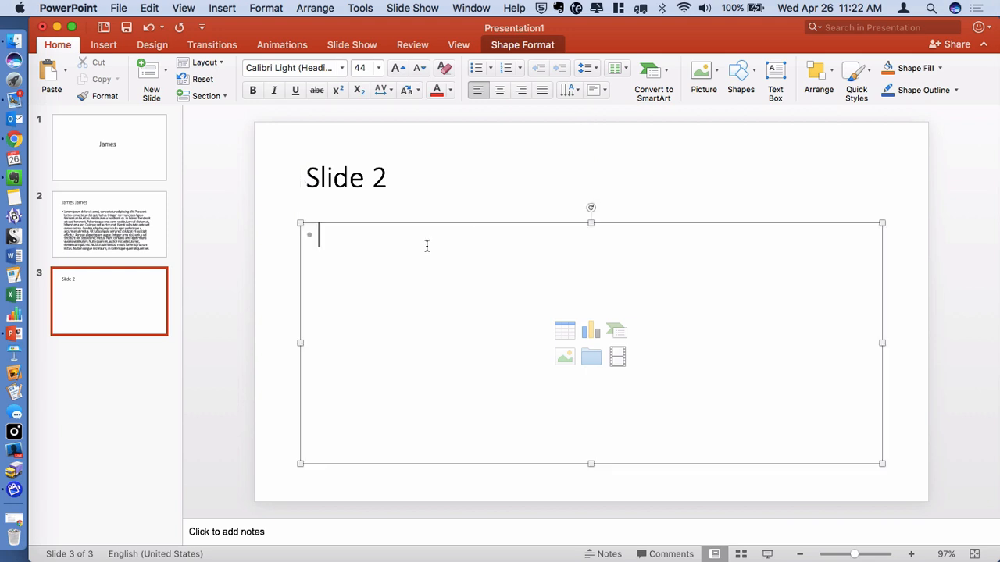
click(426, 246)
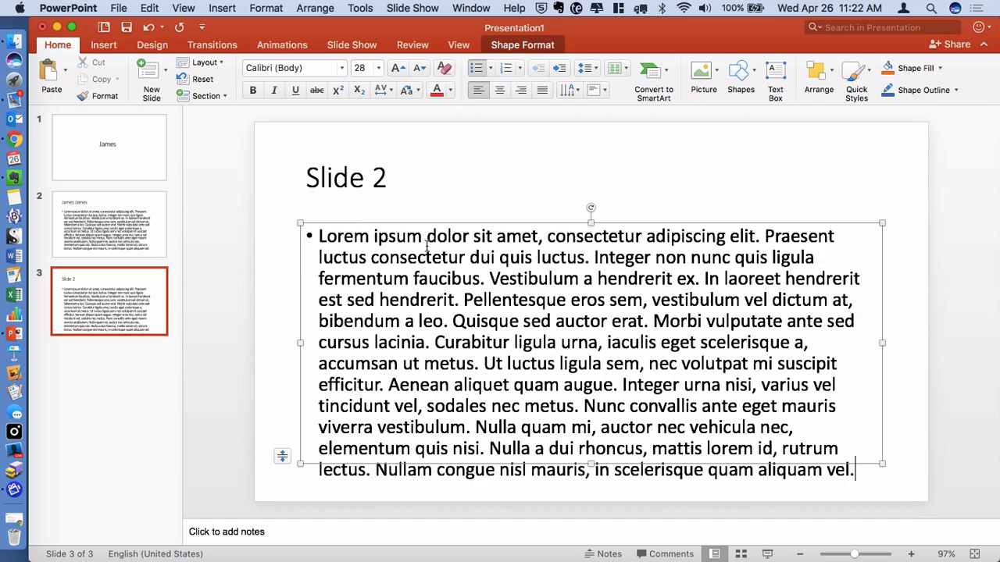
Review the slides and retitle the text slides 'Slide 1' and 'Slide 2'.
click(109, 147)
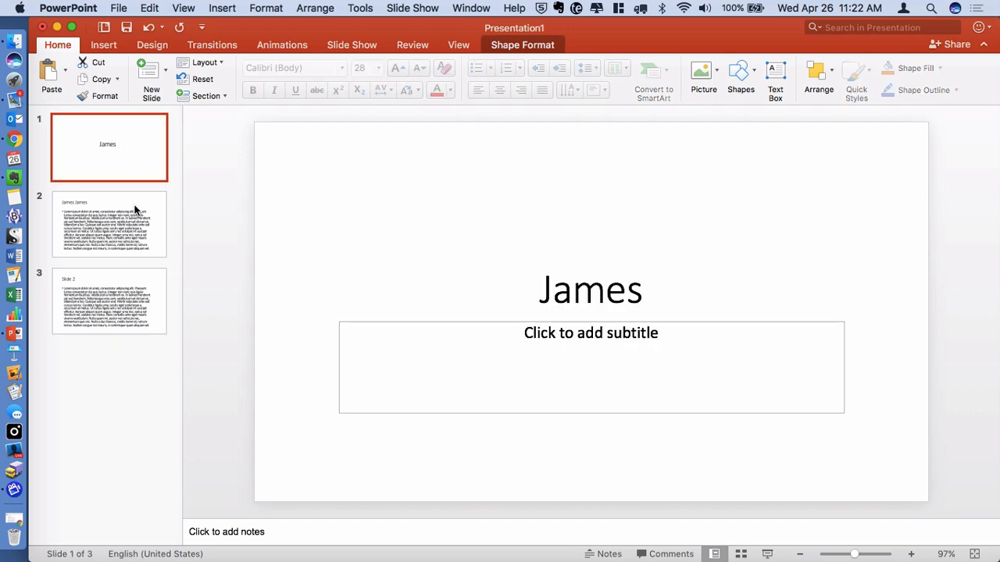
click(109, 301)
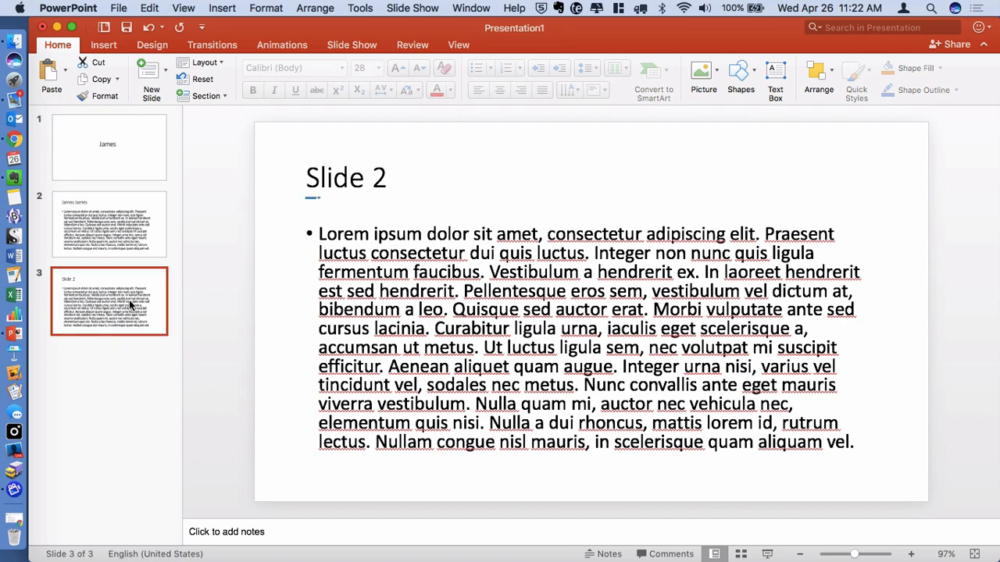
click(108, 225)
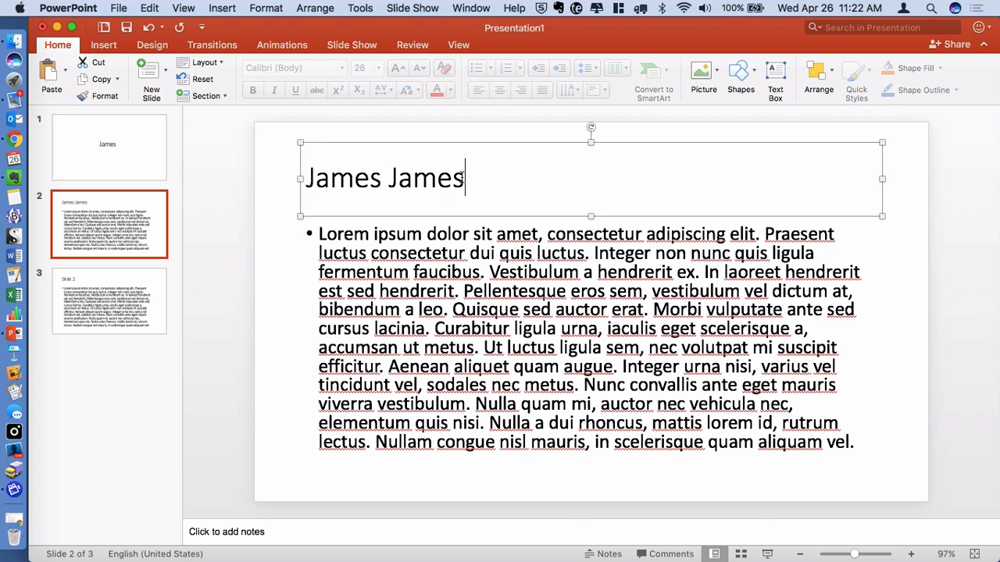
text(Slide)
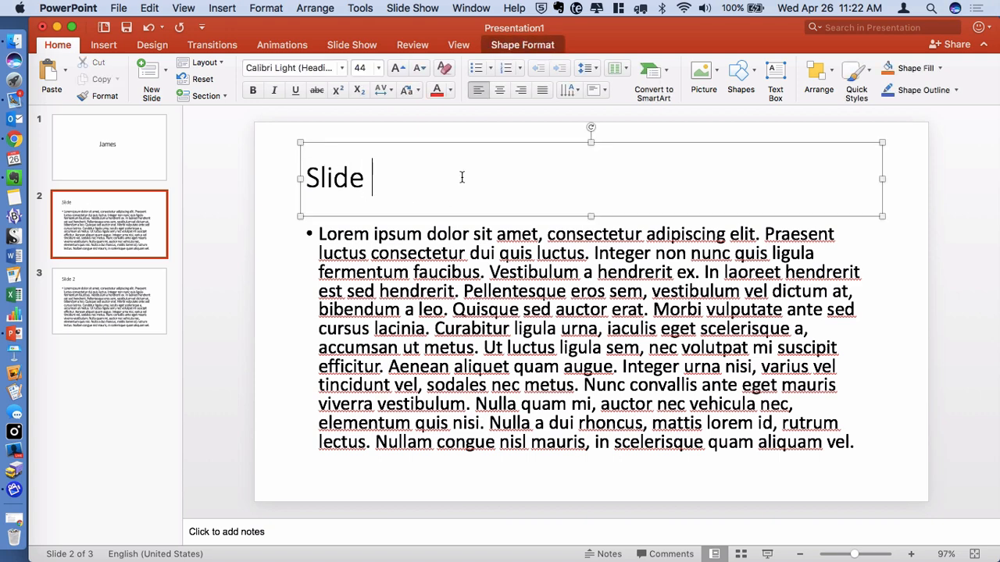
click(108, 148)
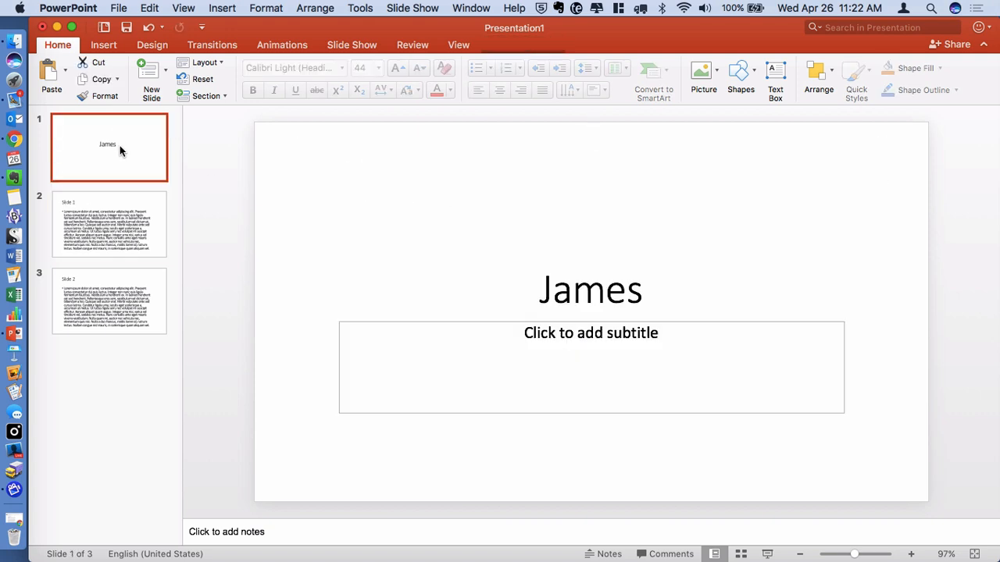
click(110, 224)
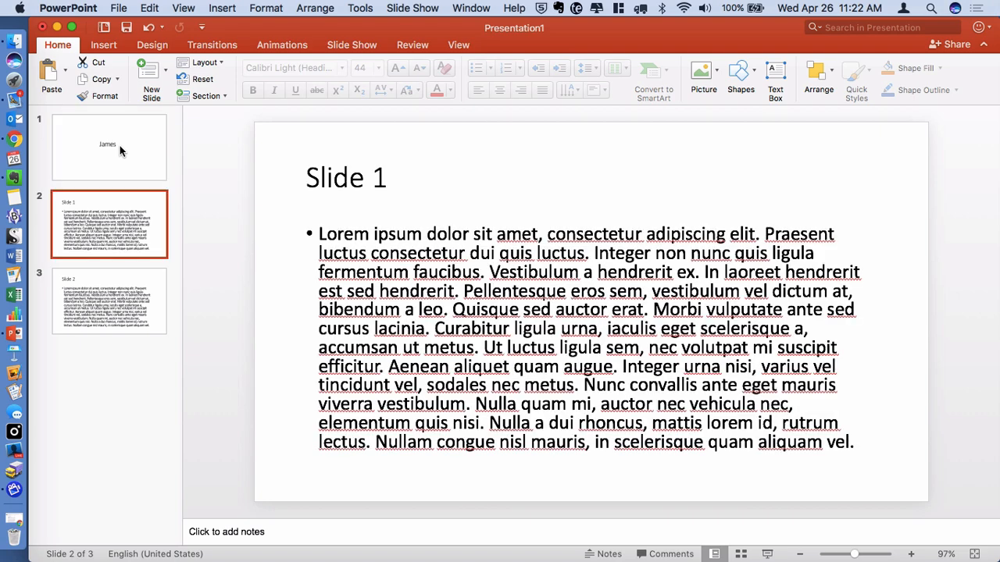
mouse_move(384, 204)
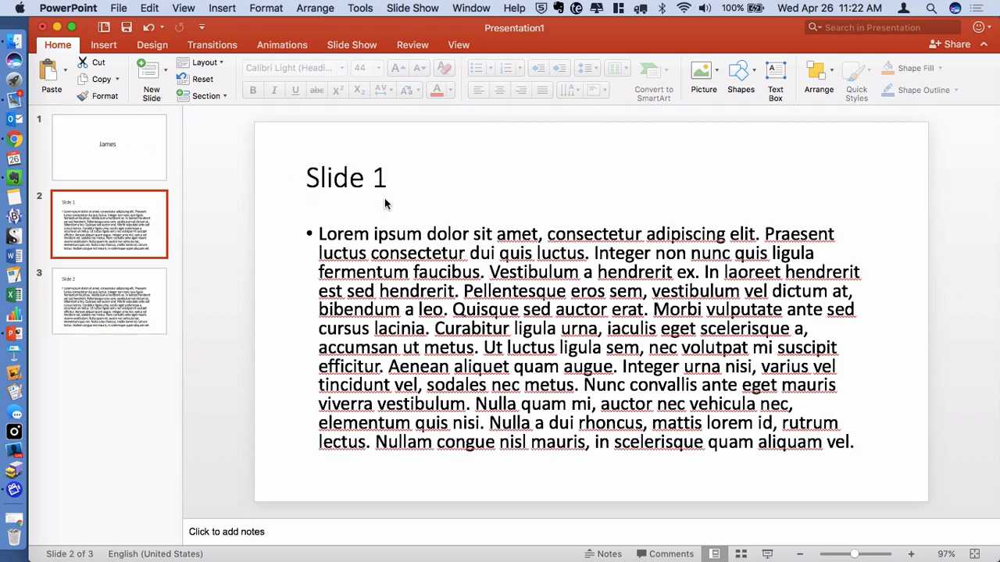
mouse_move(191, 264)
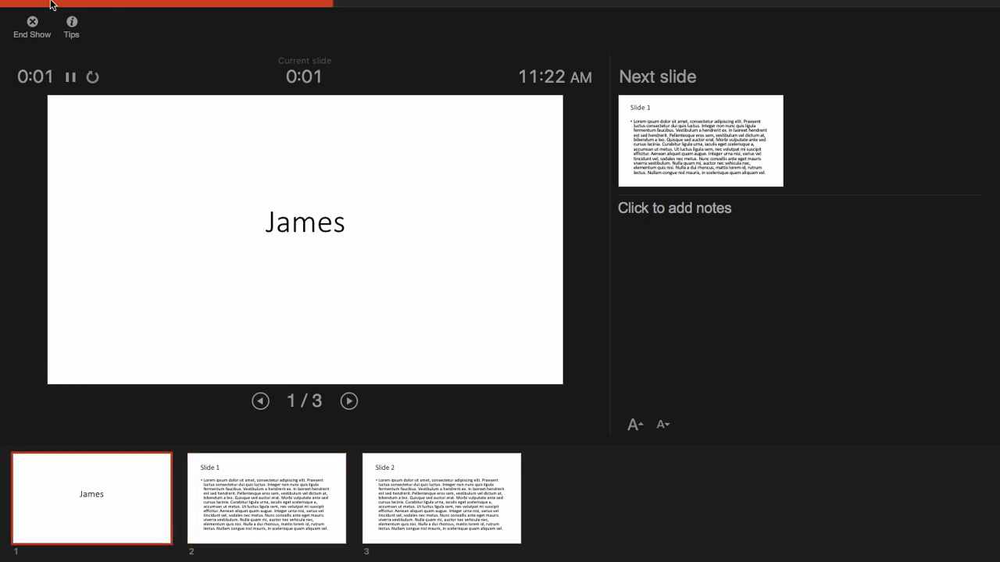
mouse_move(177, 81)
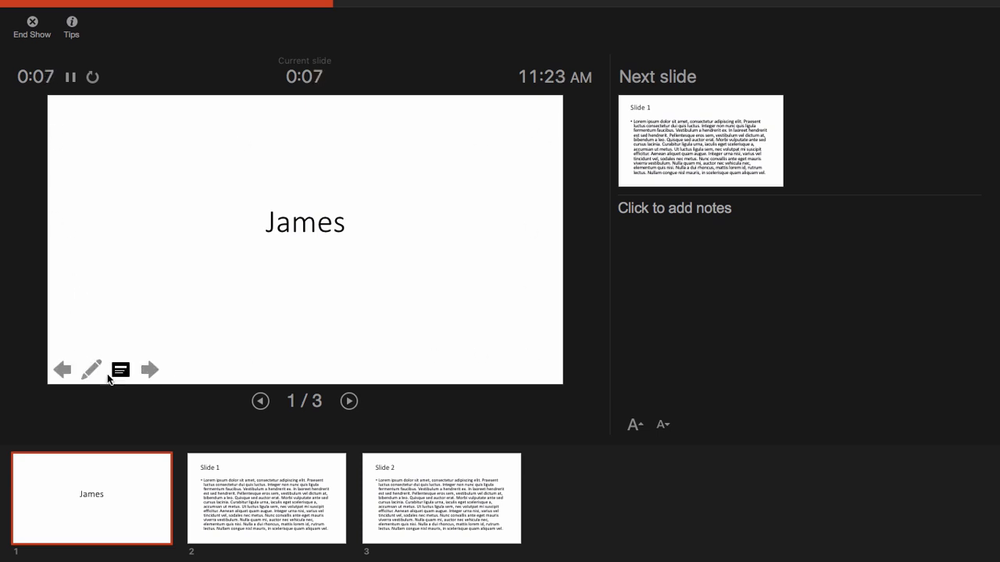
mouse_move(164, 418)
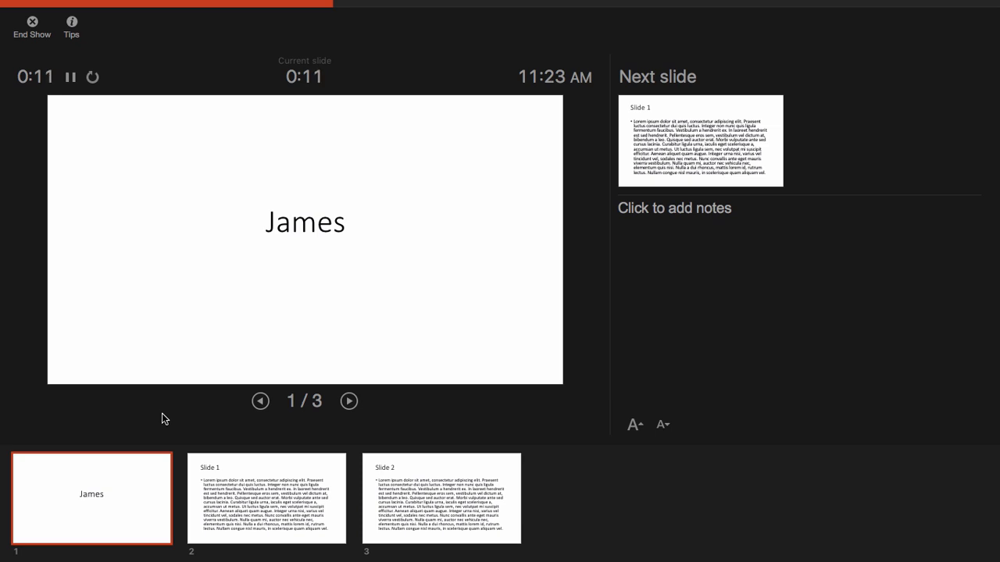
mouse_move(349, 401)
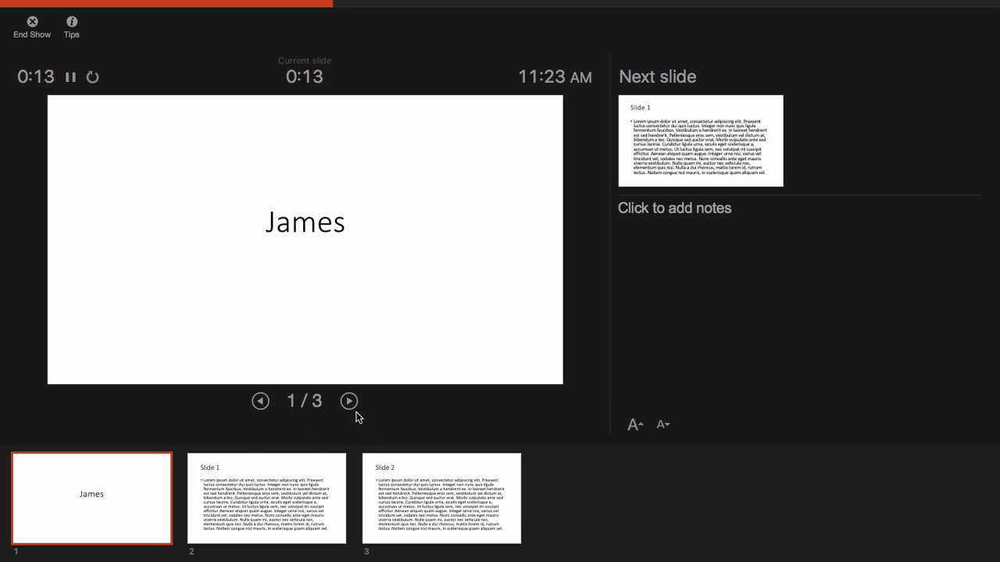
Advance the rehearsal from the title slide to slide 2, then slide 3.
click(348, 401)
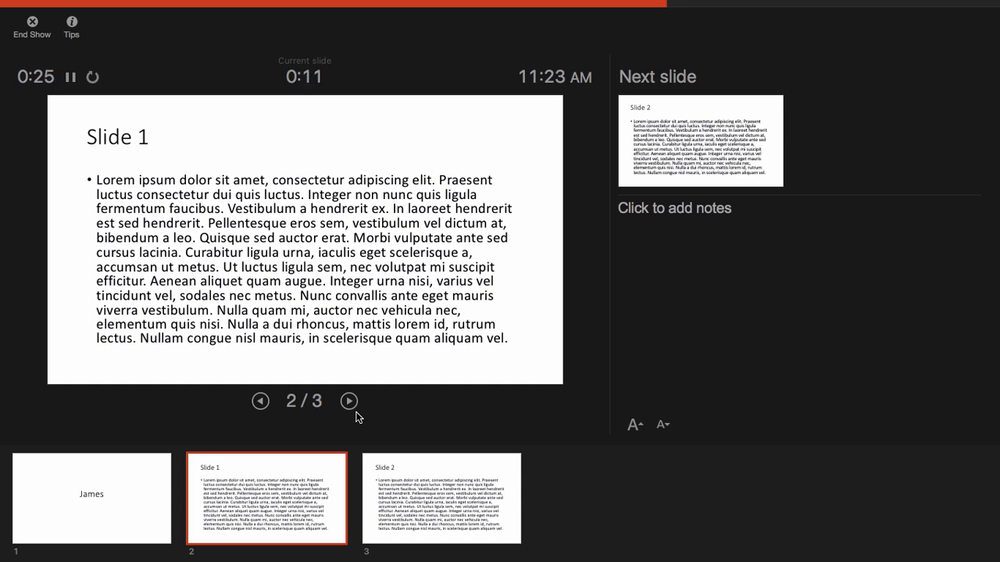
click(349, 401)
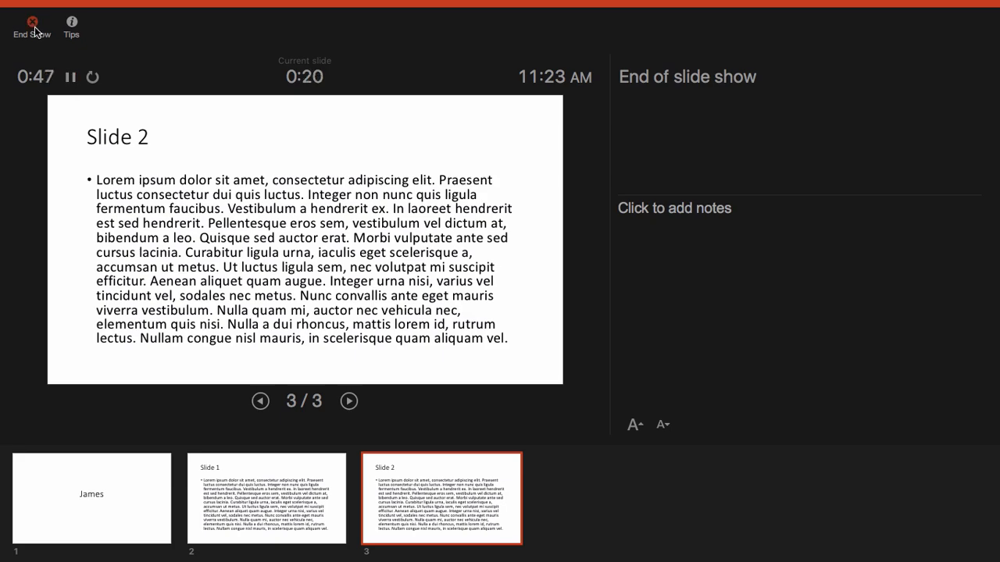
End the show and save the 0:14, 0:12 and 0:21 slide timings.
click(33, 24)
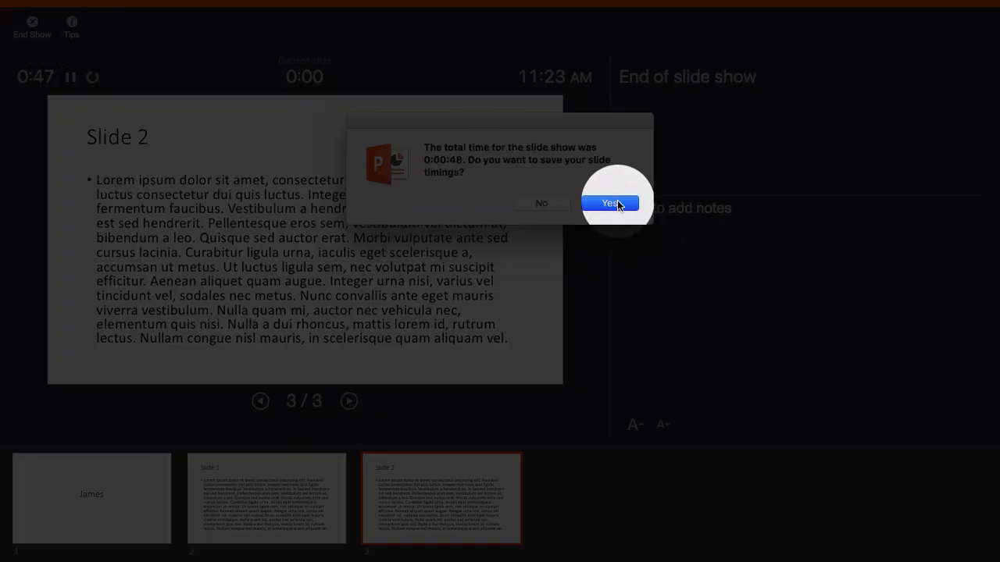
click(611, 203)
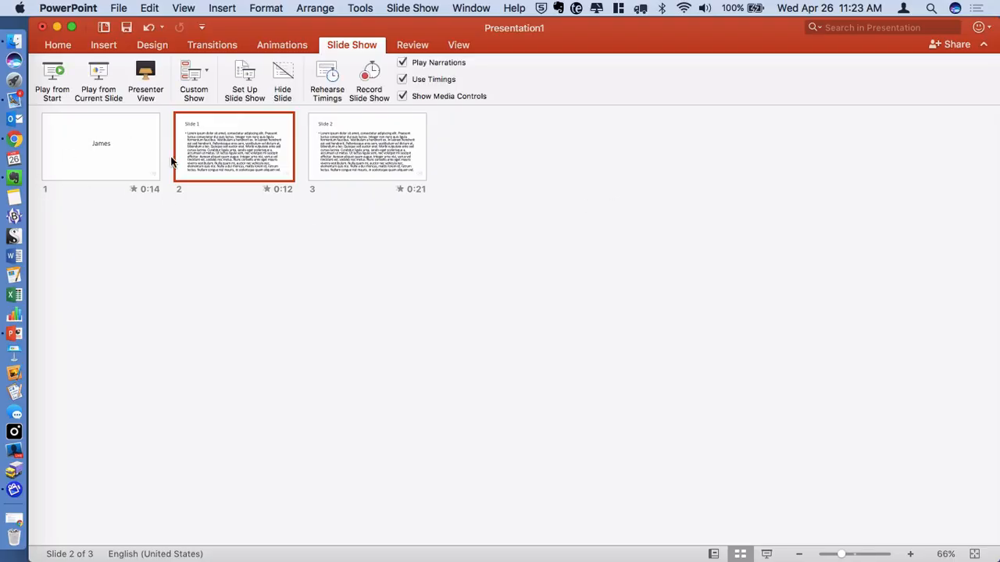
mouse_move(459, 158)
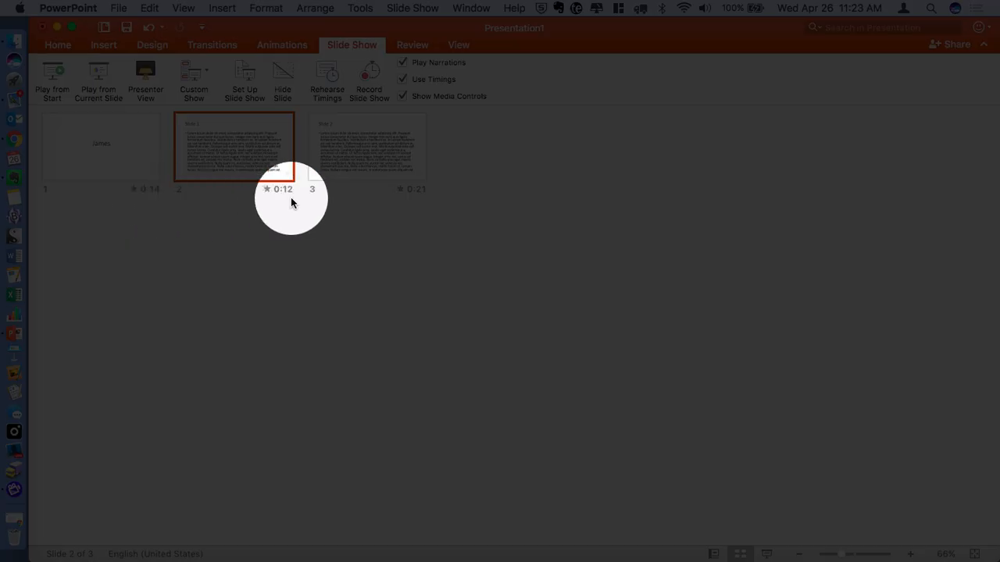
click(100, 148)
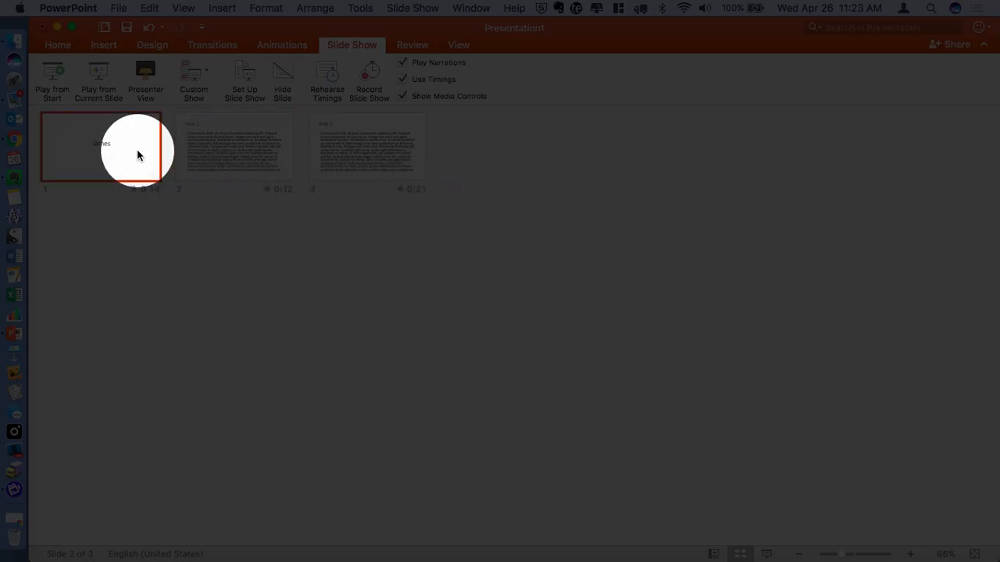
click(368, 147)
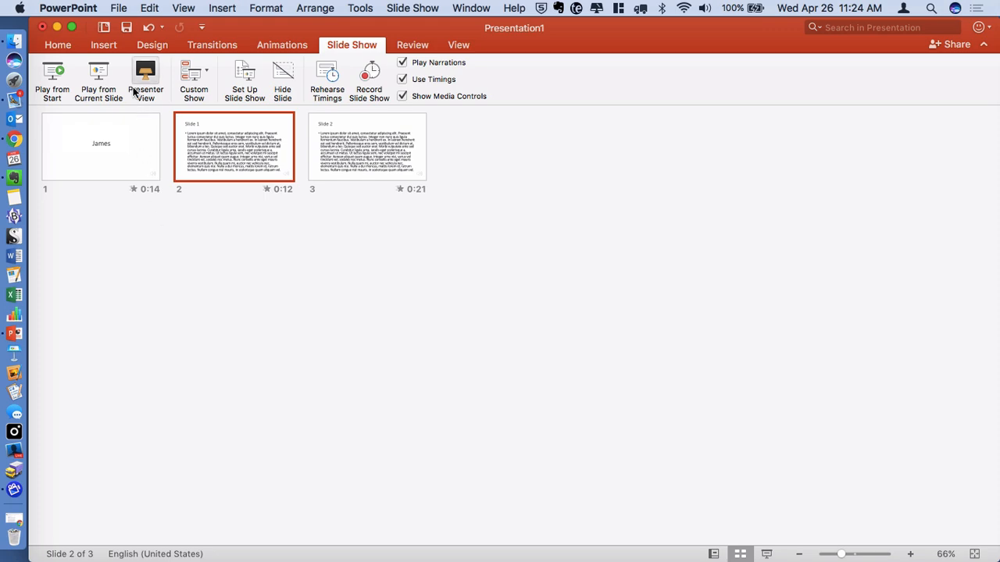
Choose File > Export and set the file format to MP4.
click(118, 8)
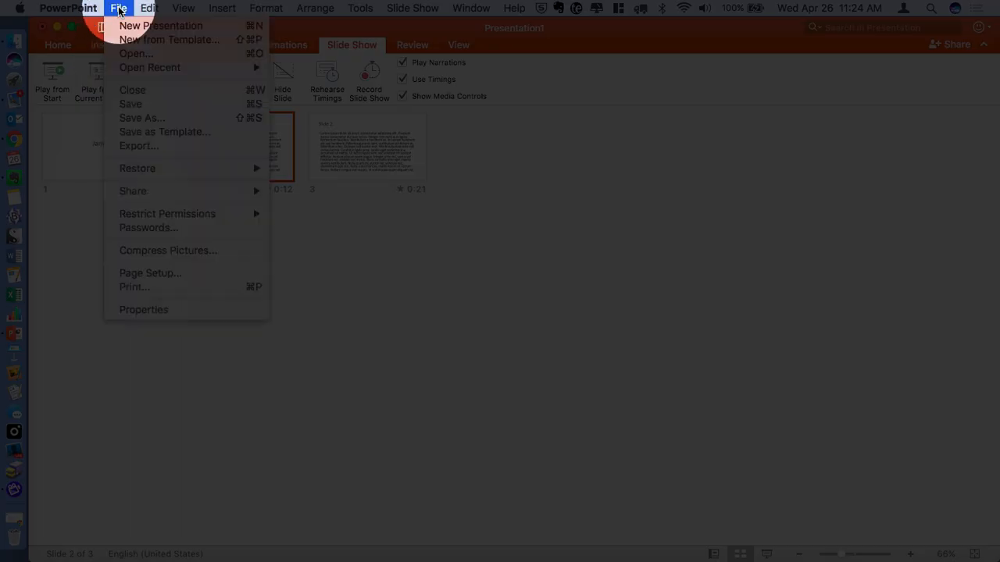
mouse_move(139, 146)
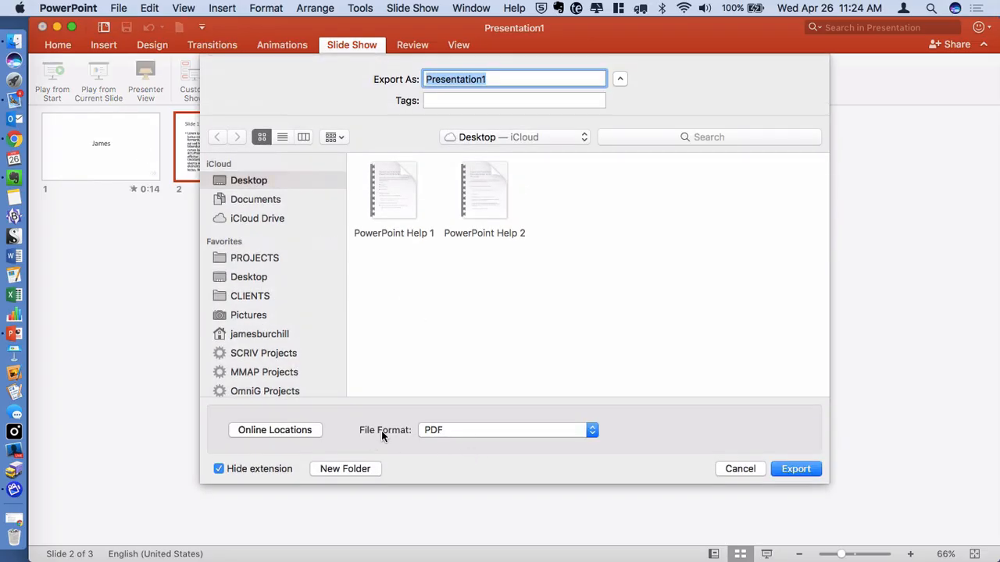
click(506, 430)
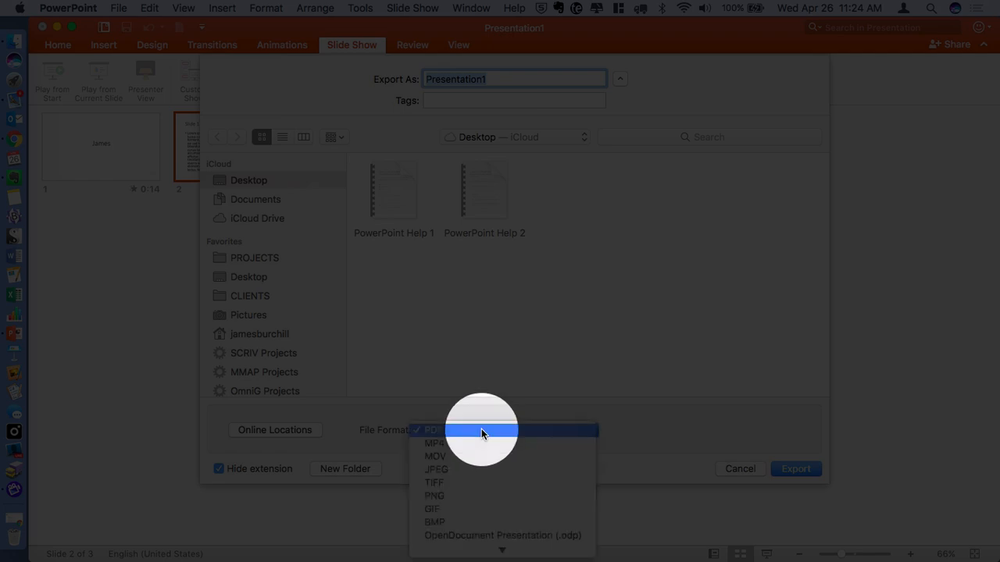
mouse_move(446, 456)
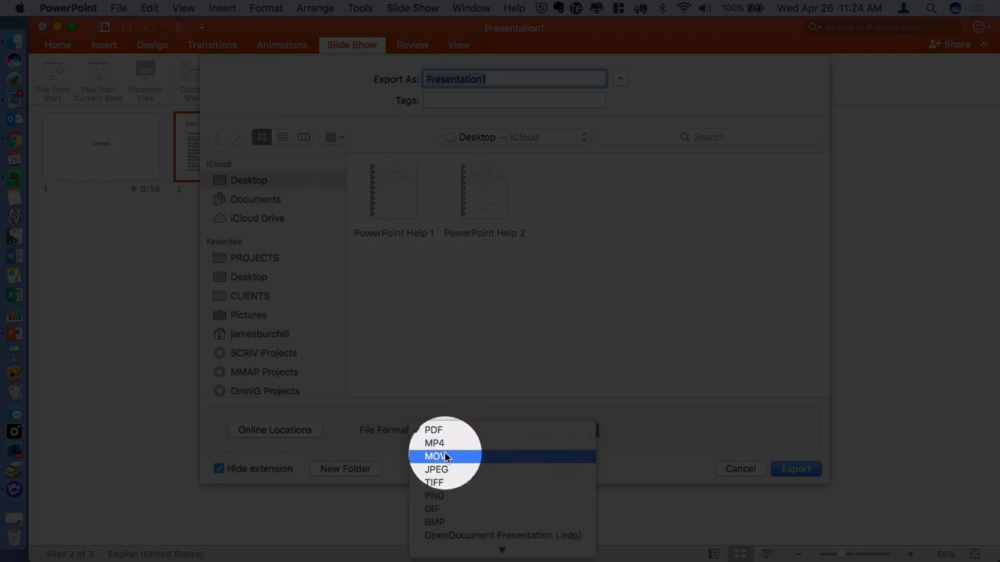
click(433, 443)
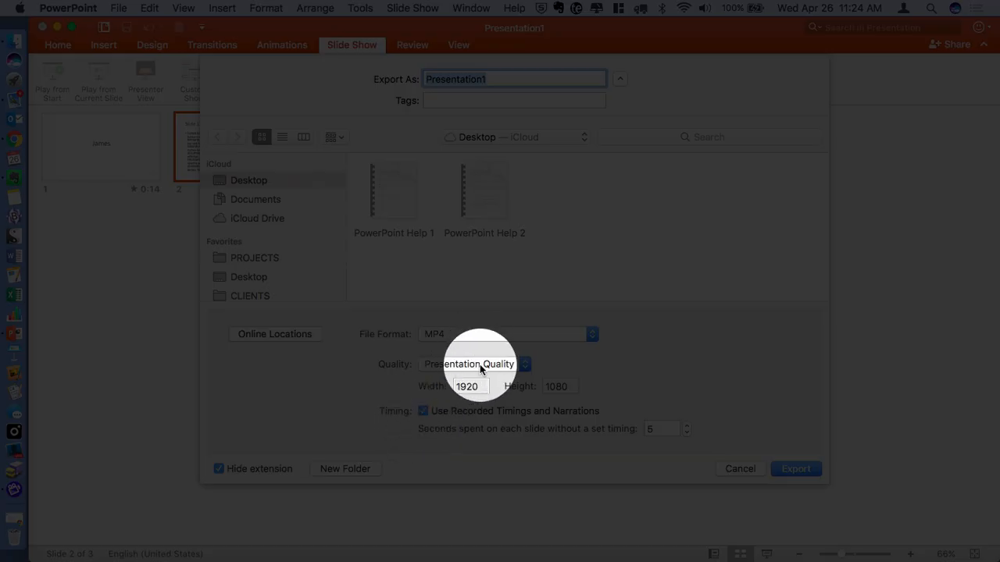
Keep Presentation Quality, give untimed slides 1 second, and export Presentation1.mp4.
click(477, 364)
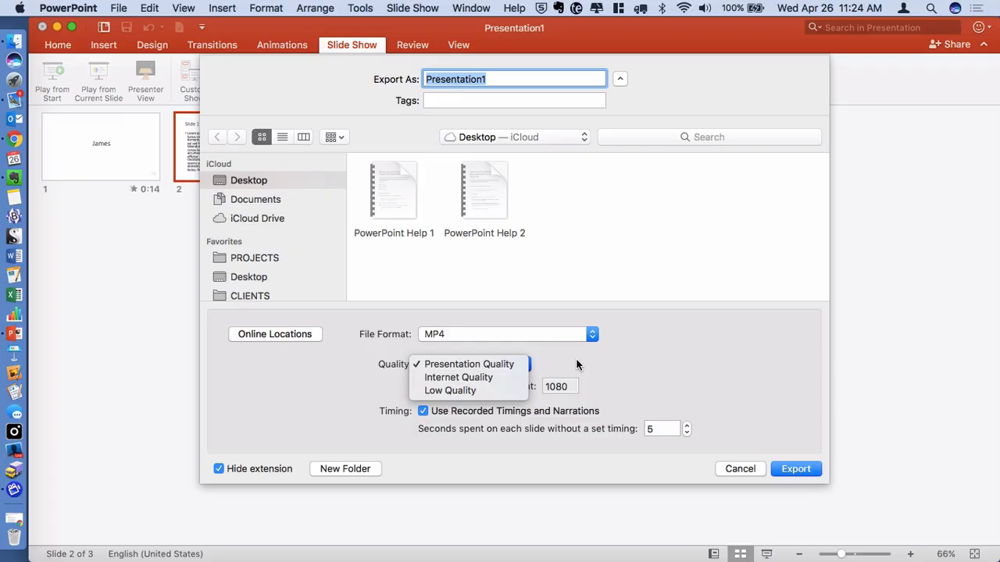
click(468, 364)
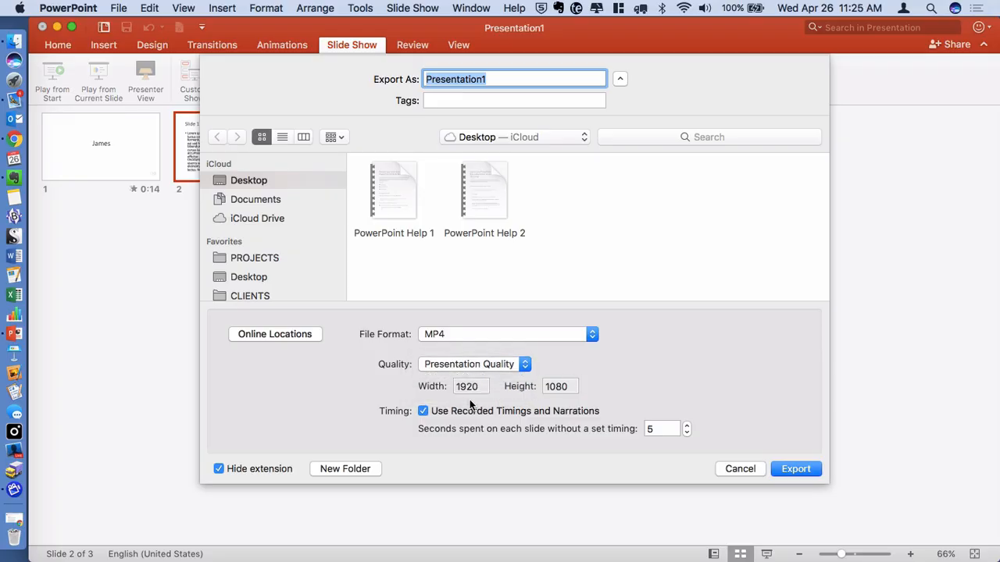
mouse_move(680, 443)
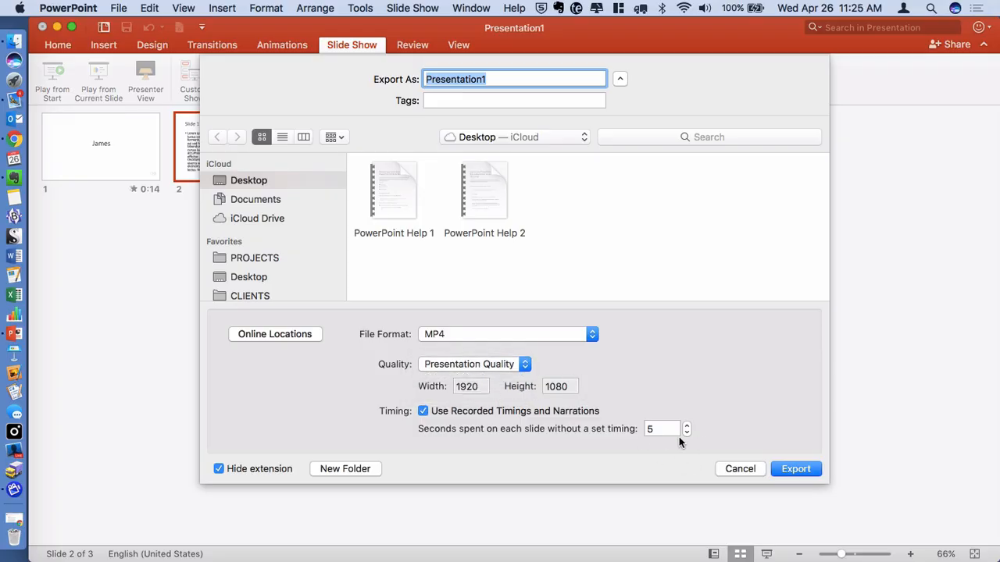
mouse_move(645, 452)
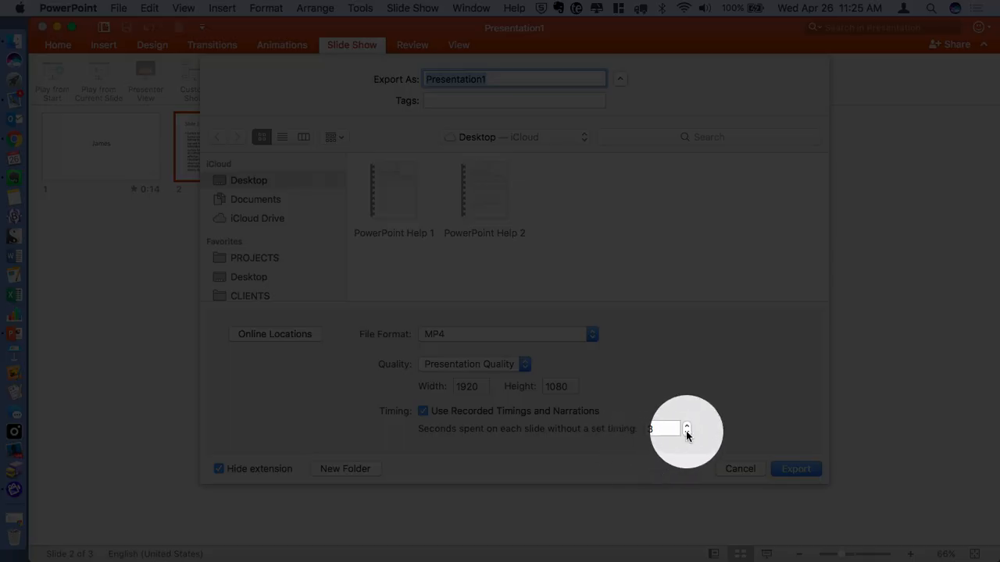
click(686, 432)
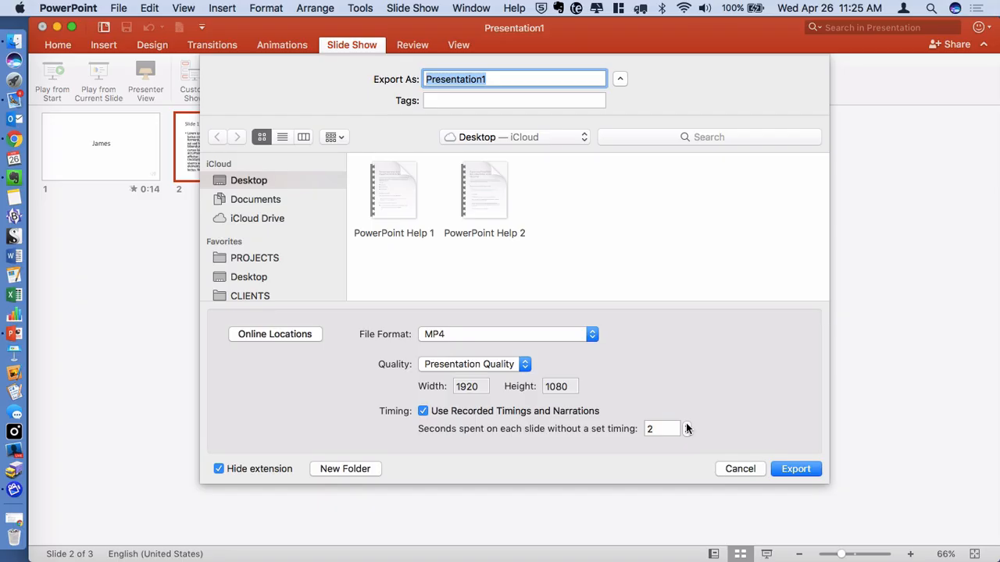
text(1000)
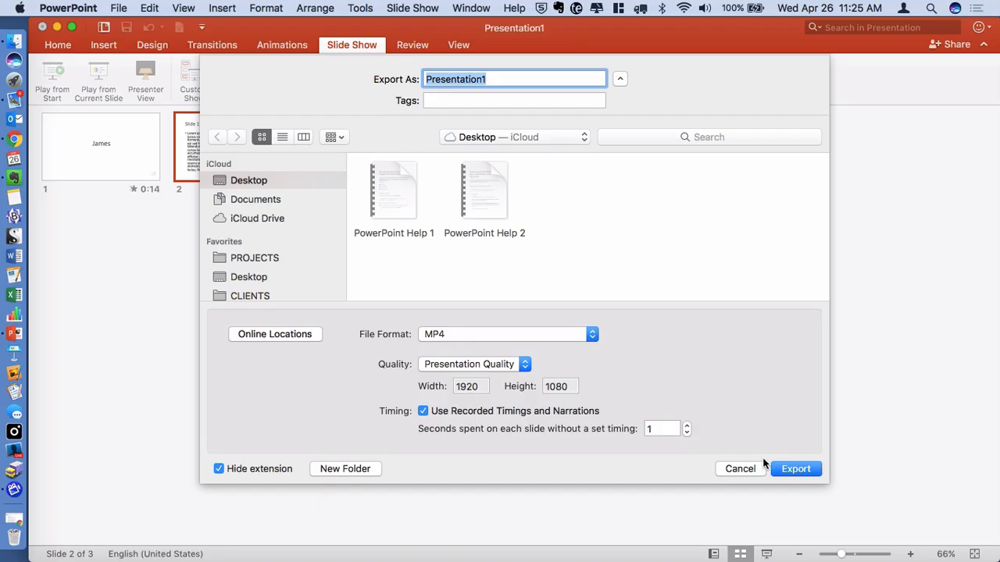
click(796, 469)
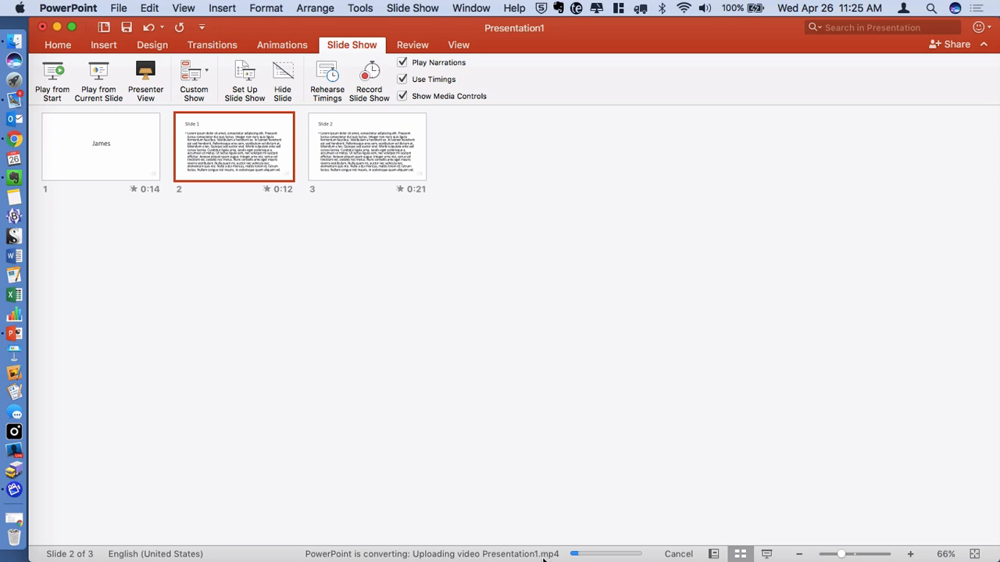
mouse_move(545, 558)
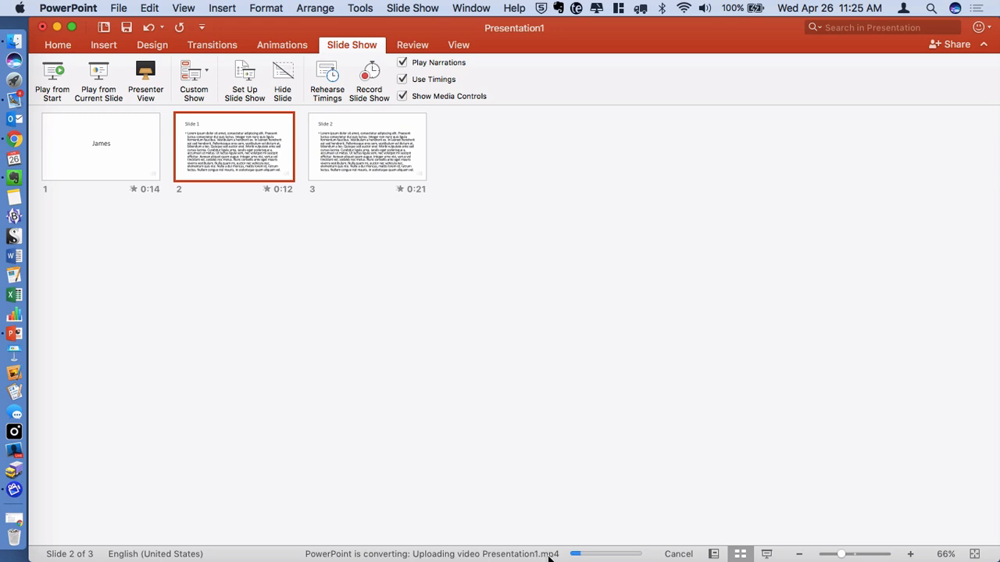
mouse_move(162, 194)
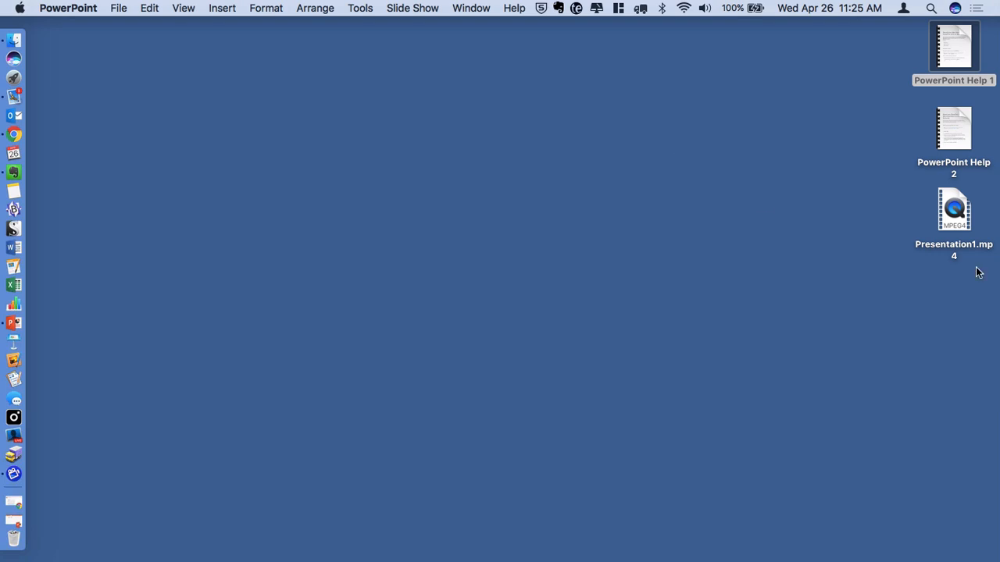
mouse_move(959, 264)
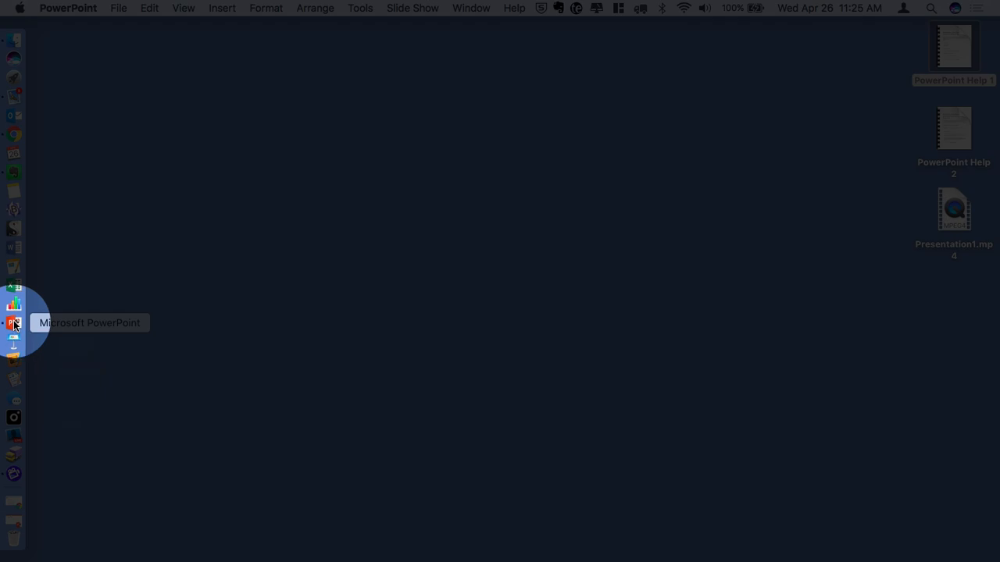
Return to PowerPoint from the Dock while Presentation1.mp4 exports.
click(14, 322)
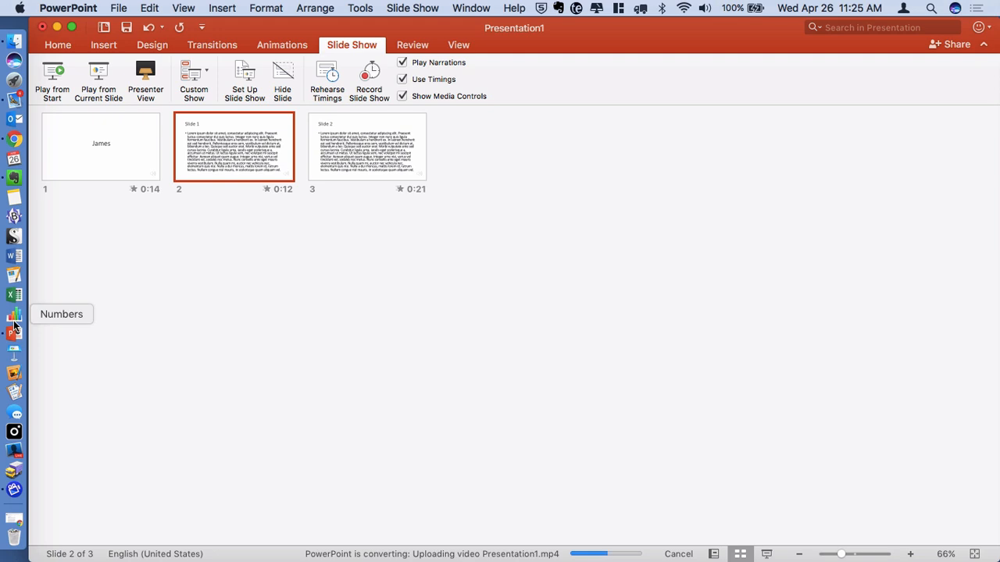
mouse_move(186, 423)
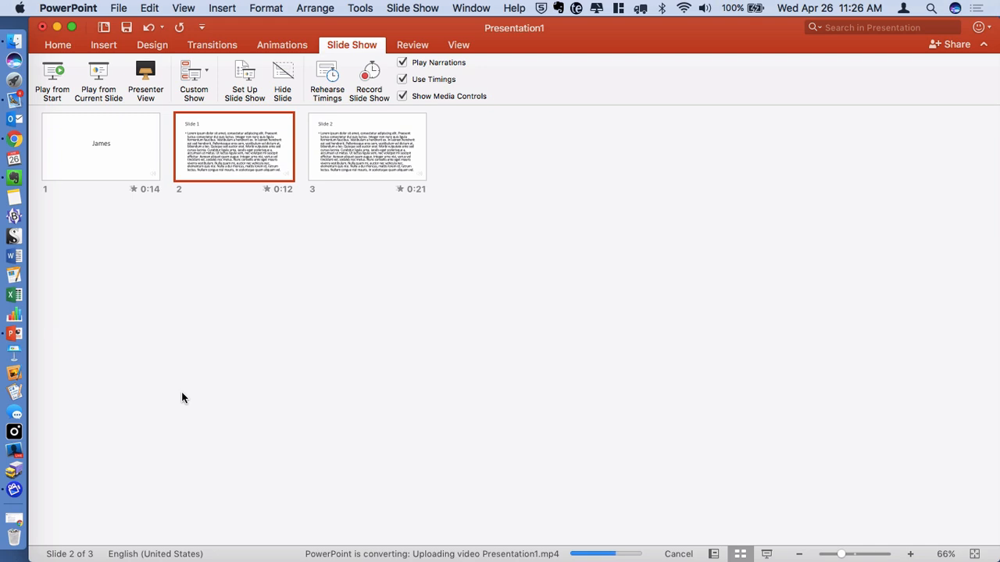
Close the presentation through the File menu and bring the desktop forward.
click(119, 7)
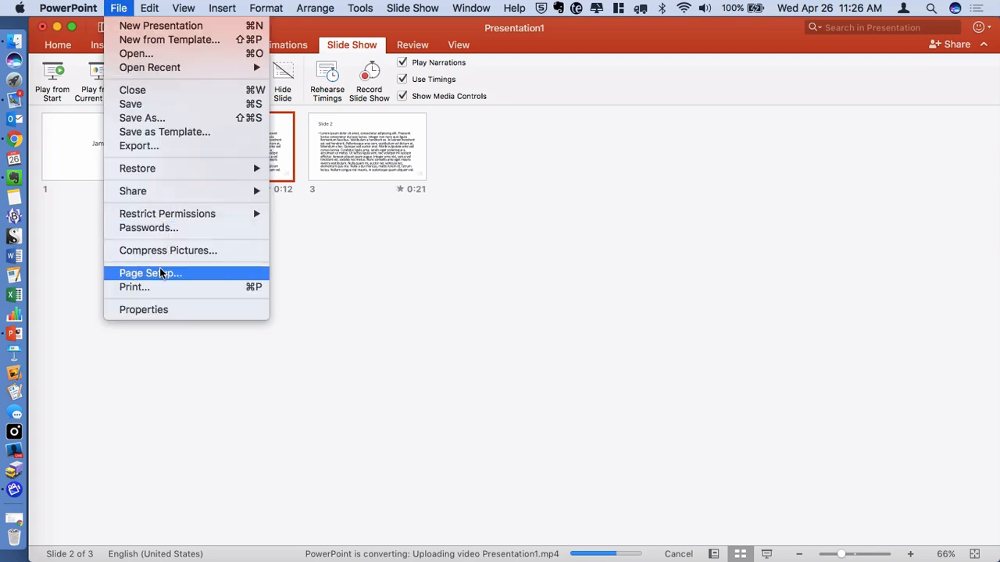
mouse_move(514, 479)
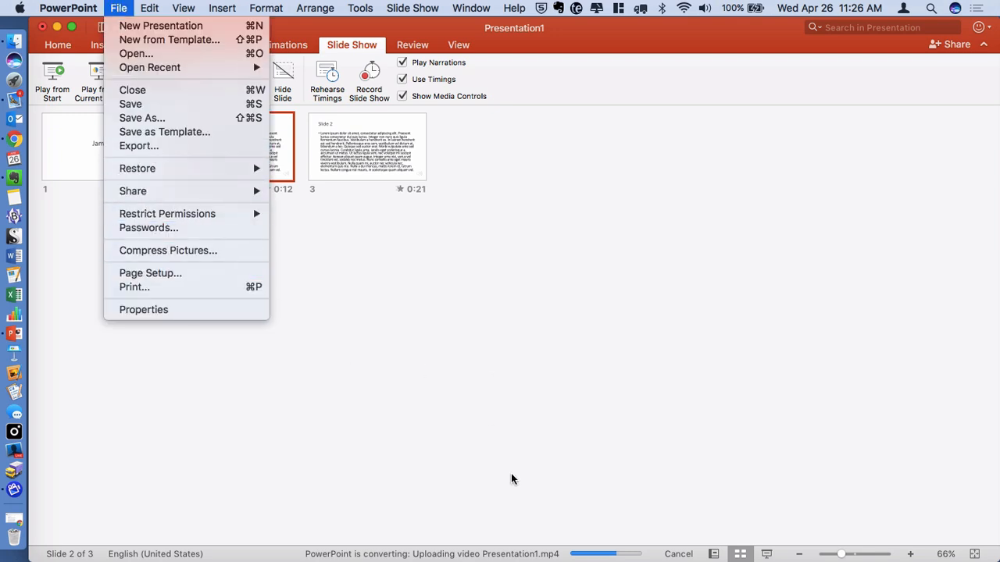
mouse_move(568, 482)
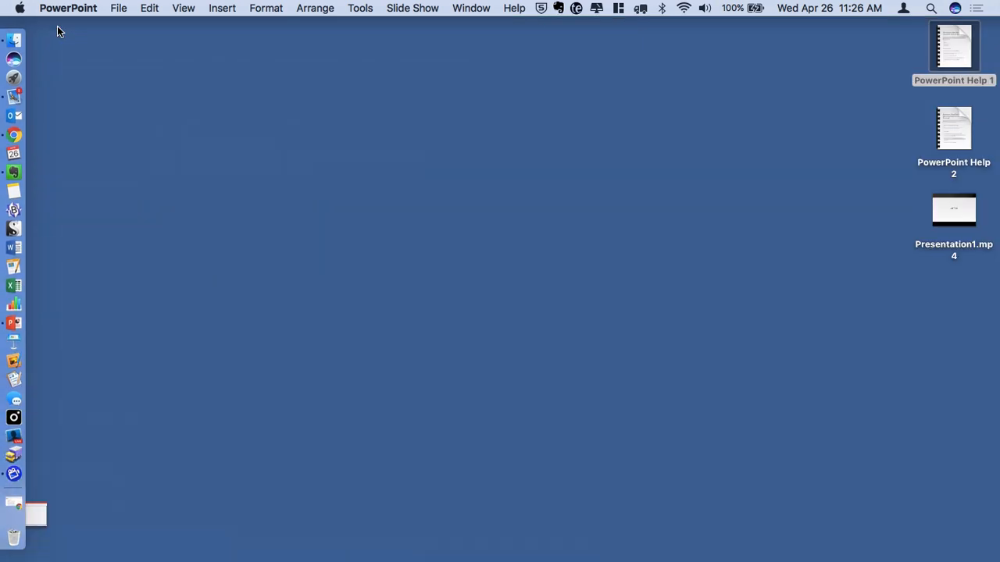
click(953, 209)
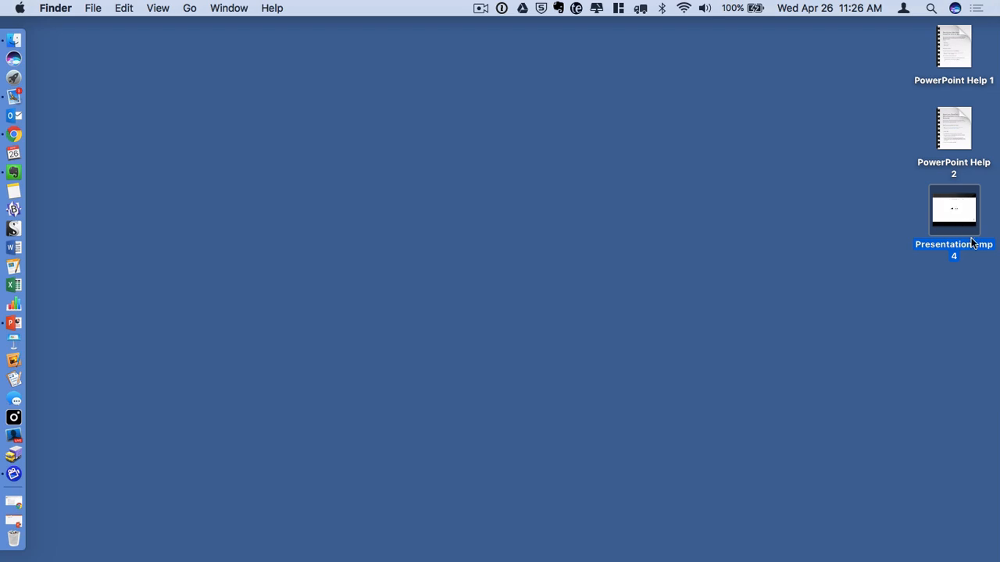
double_click(953, 211)
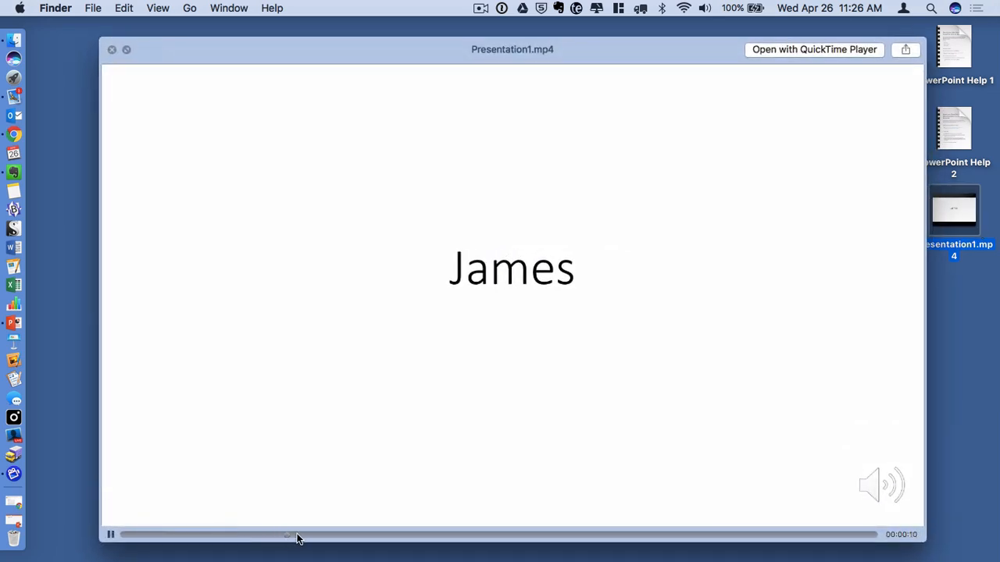
click(112, 49)
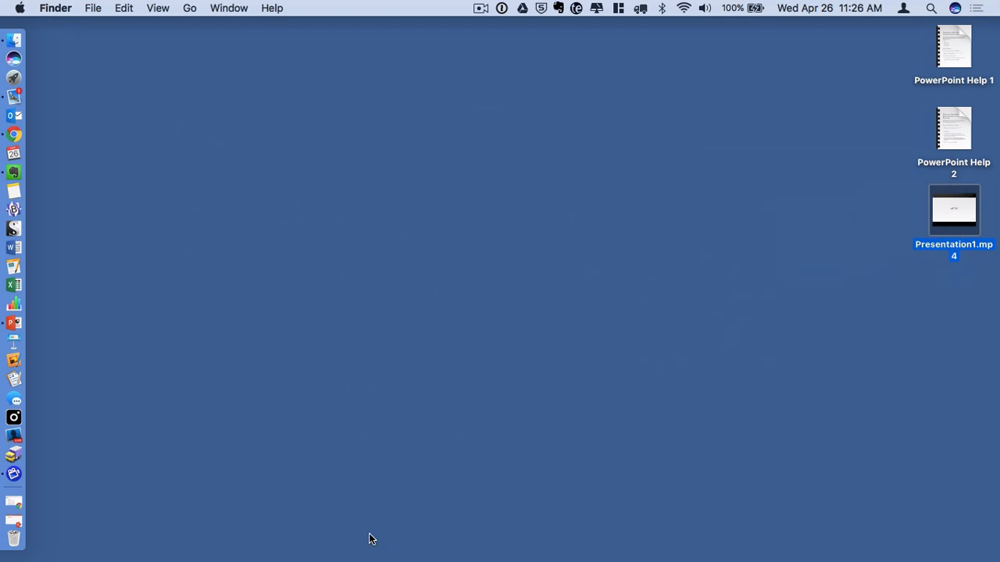
mouse_move(935, 251)
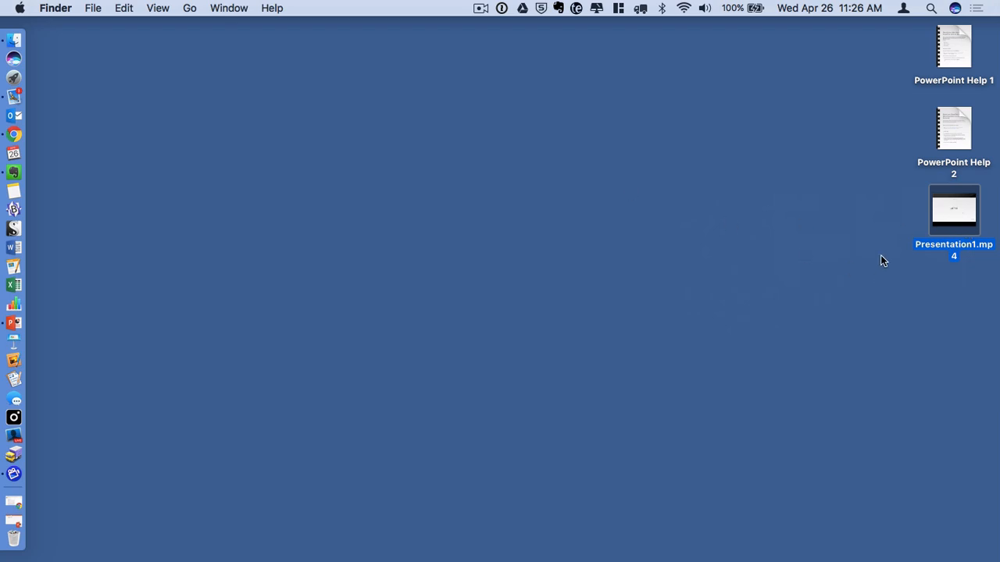
click(953, 47)
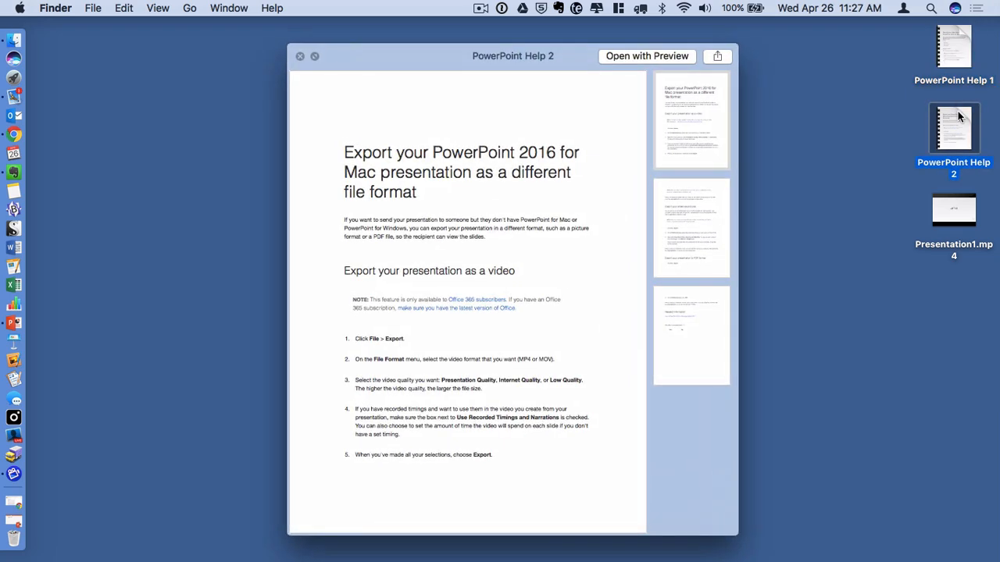
mouse_move(382, 261)
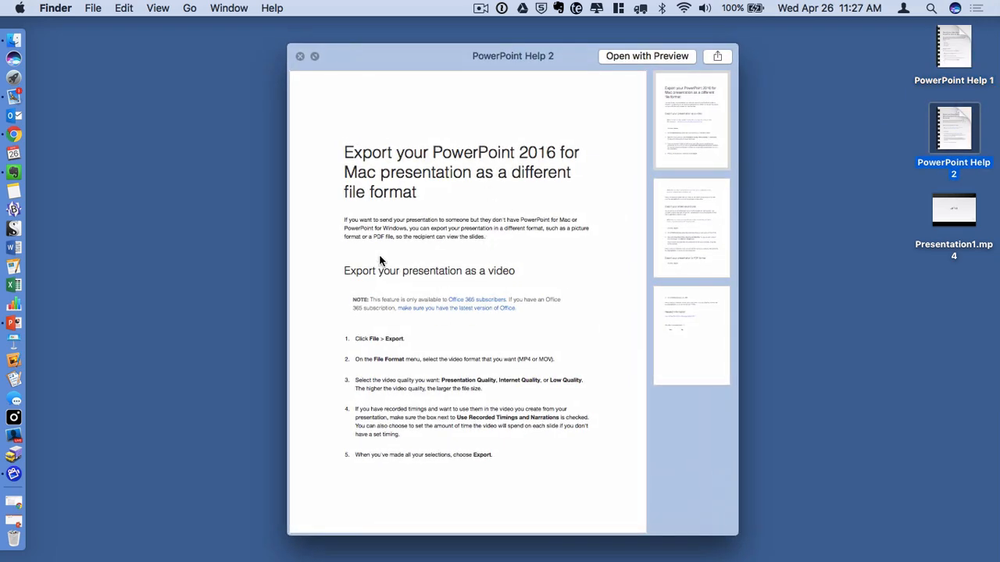
mouse_move(578, 149)
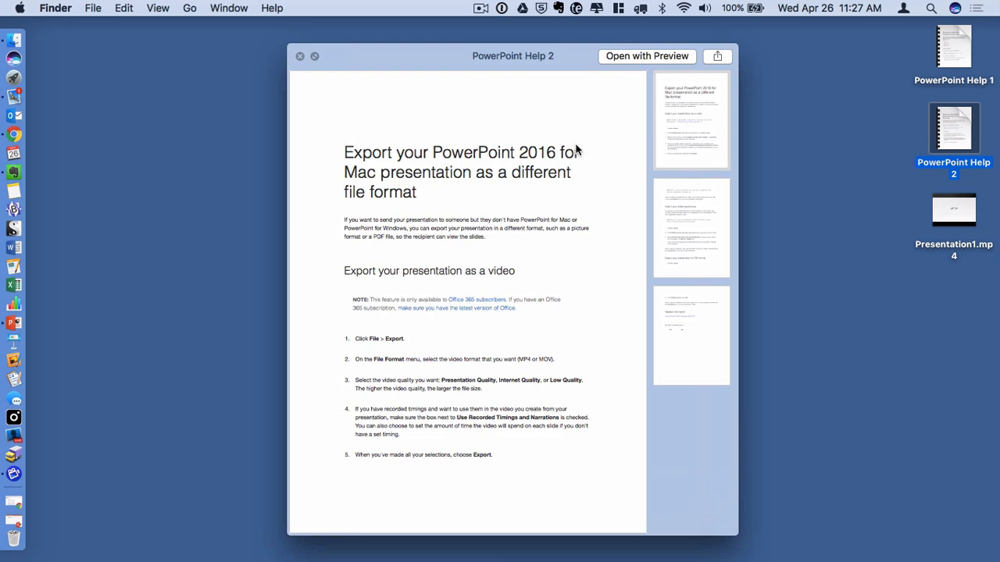
mouse_move(682, 273)
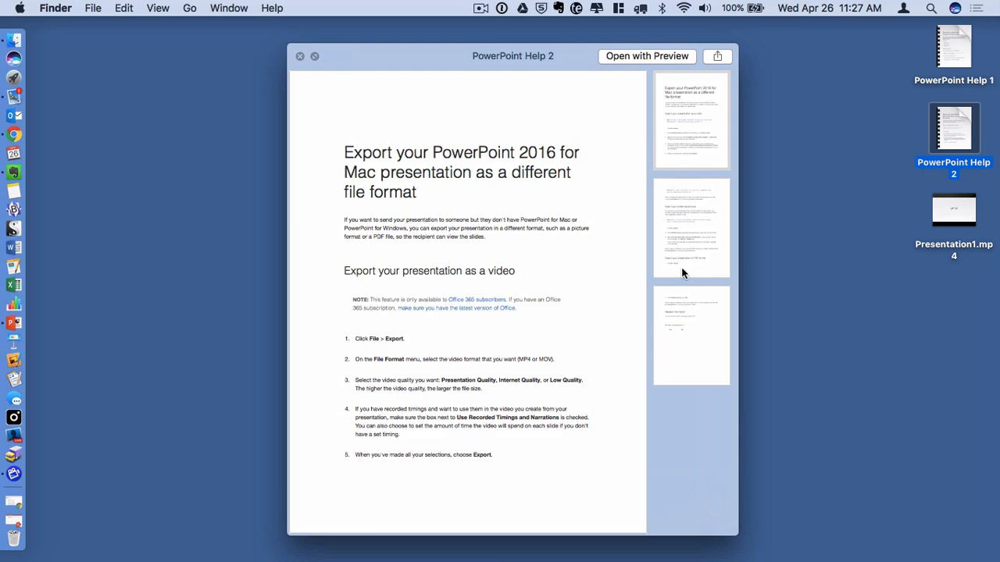
click(691, 119)
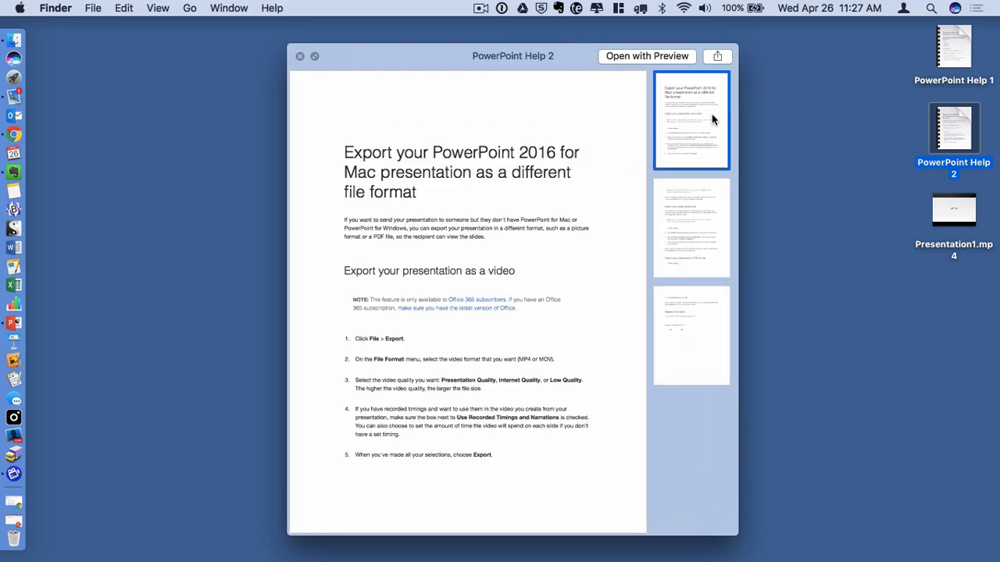
double_click(954, 46)
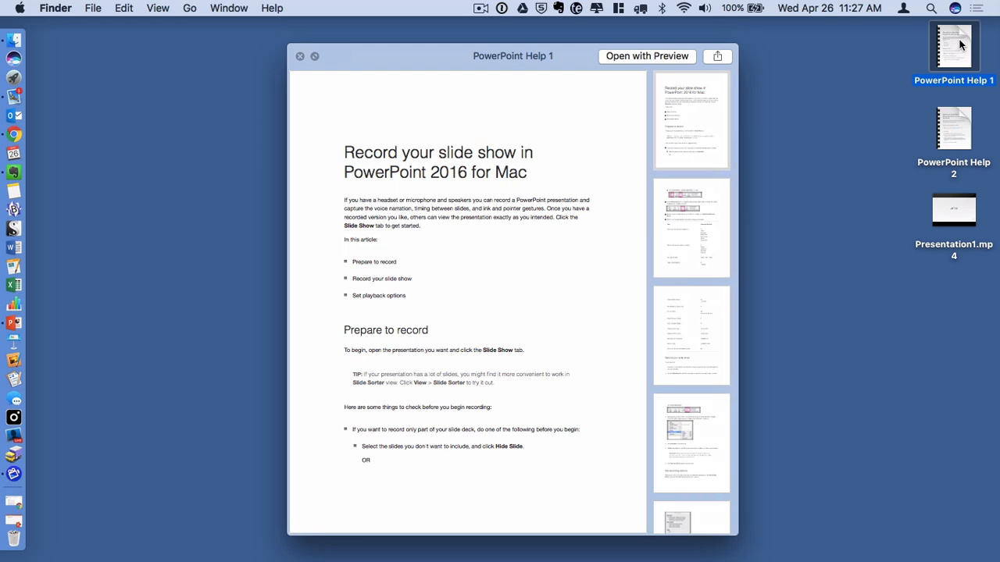
click(300, 55)
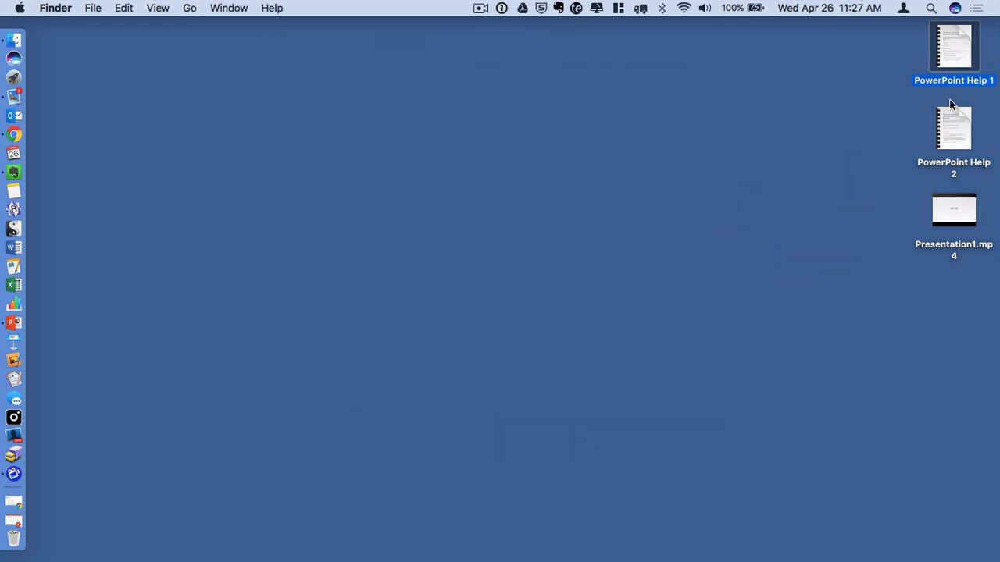
mouse_move(131, 324)
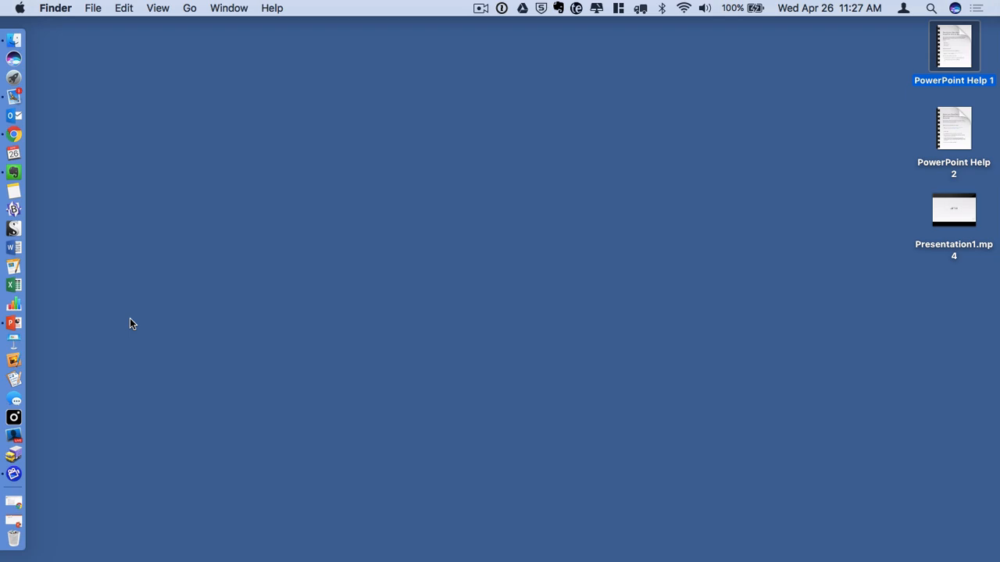